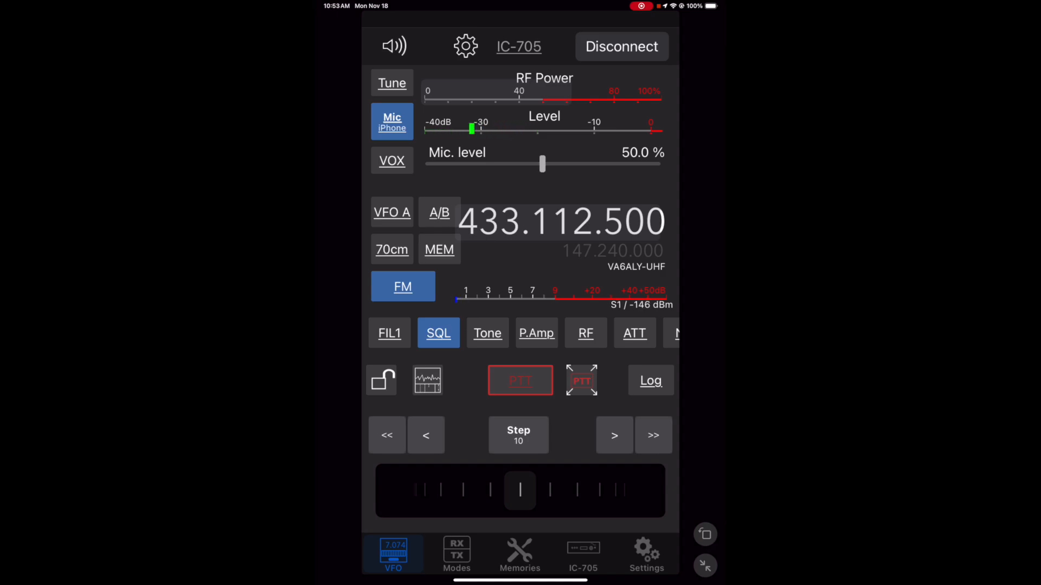
Check the audio settings, then browse the app's general settings page.
{"action": "left_click", "coordinate": [465, 46]}
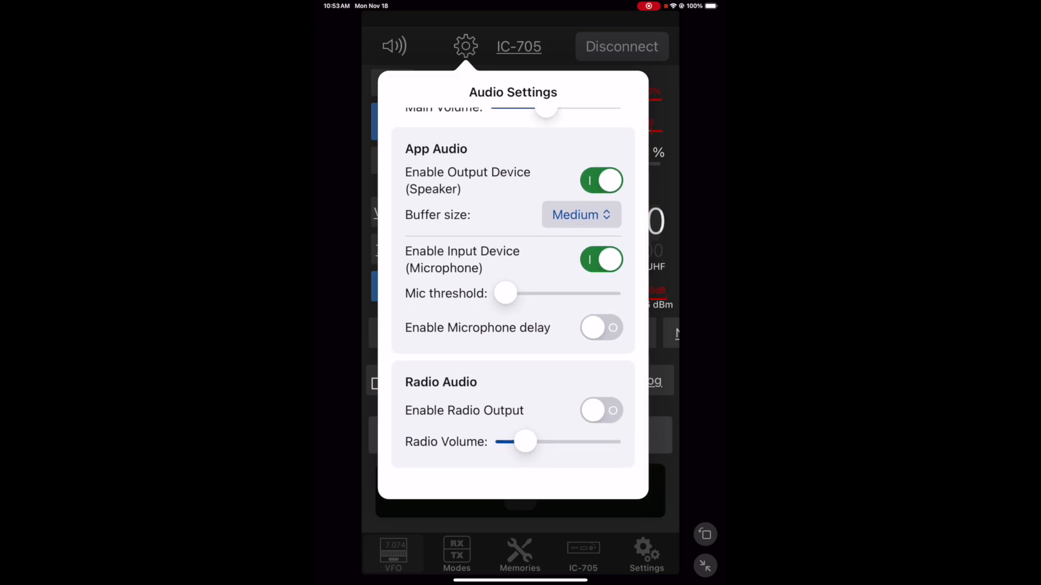
{"action": "left_click", "coordinate": [600, 410]}
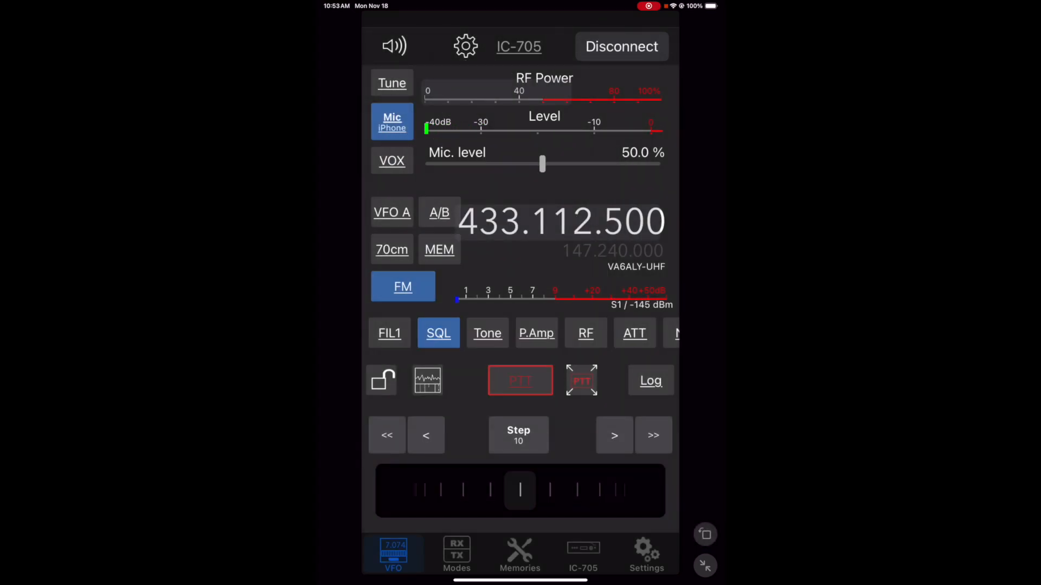
{"action": "left_click", "coordinate": [645, 554]}
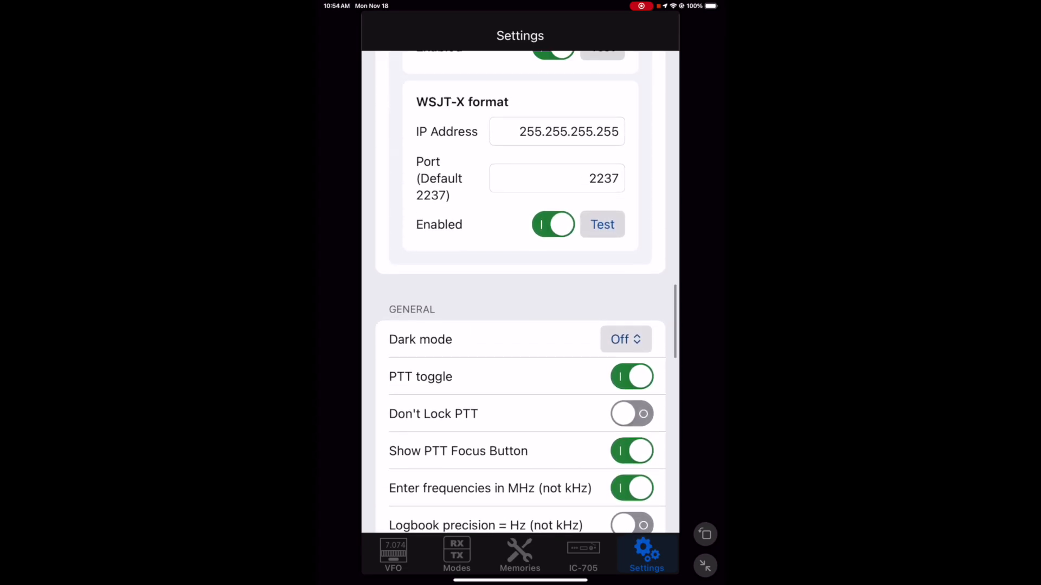
{"action": "scroll", "scroll_direction": "down", "scroll_amount": 3}
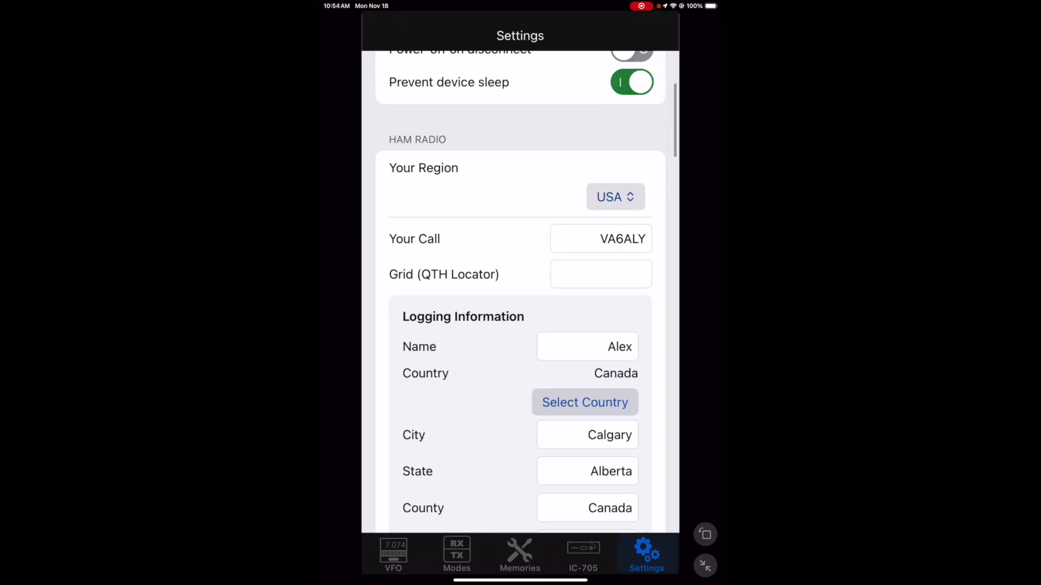
{"action": "scroll", "scroll_direction": "up", "scroll_amount": 3}
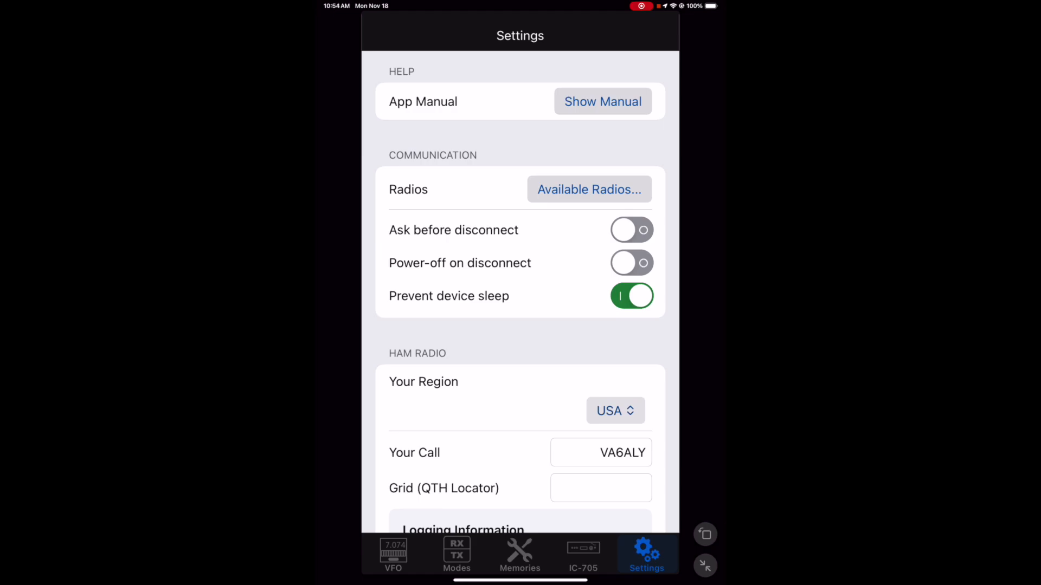
Browse the IC-705 radio settings showing LAN input gain and iPhone microphone at startup.
{"action": "left_click", "coordinate": [584, 554]}
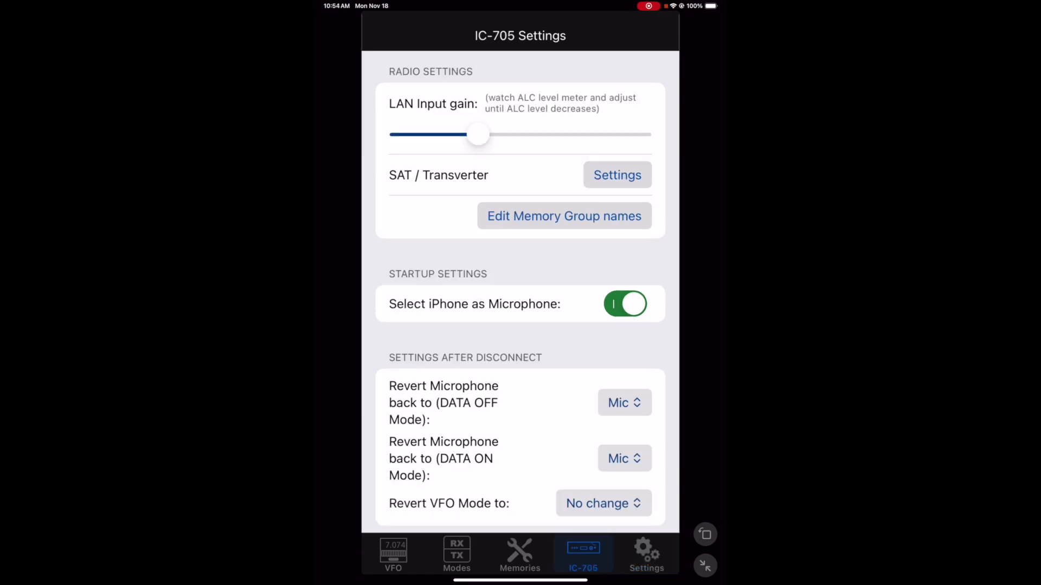
{"action": "scroll", "scroll_direction": "down", "scroll_amount": 3}
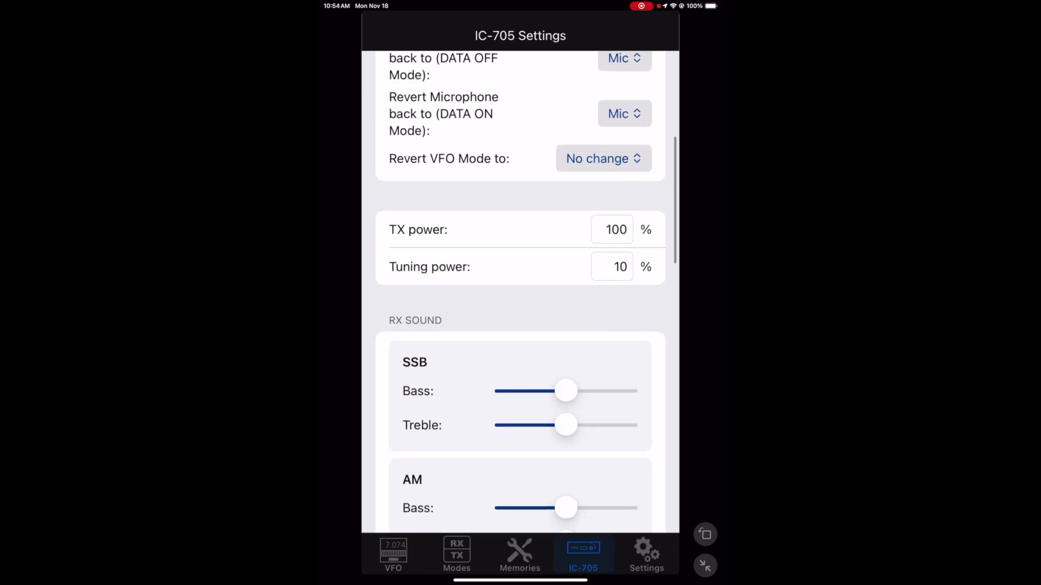
{"action": "scroll", "scroll_direction": "down", "scroll_amount": 3}
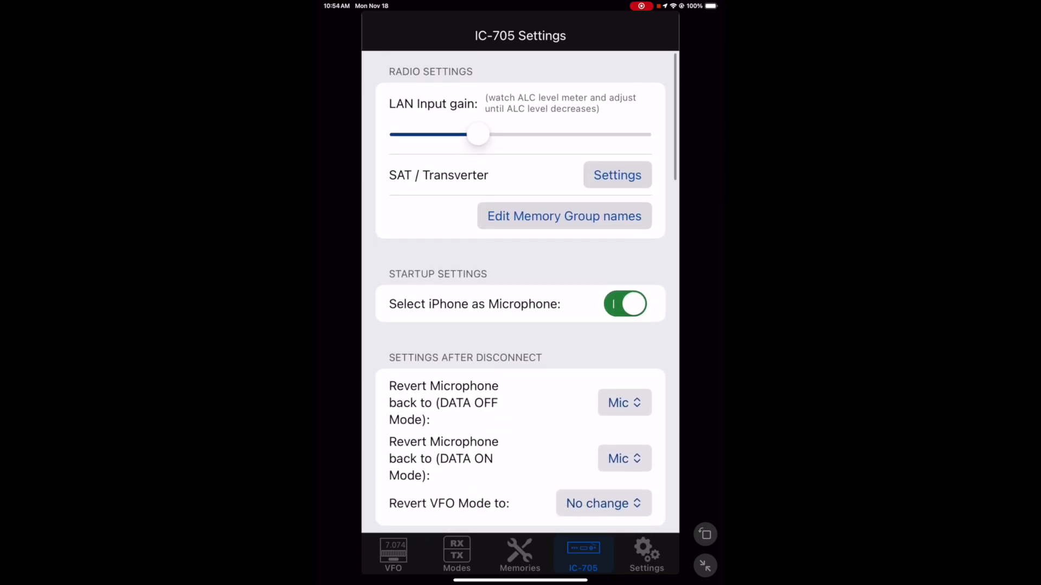
Browse the stored memory channel list from the Tools collection and return.
{"action": "left_click", "coordinate": [519, 554]}
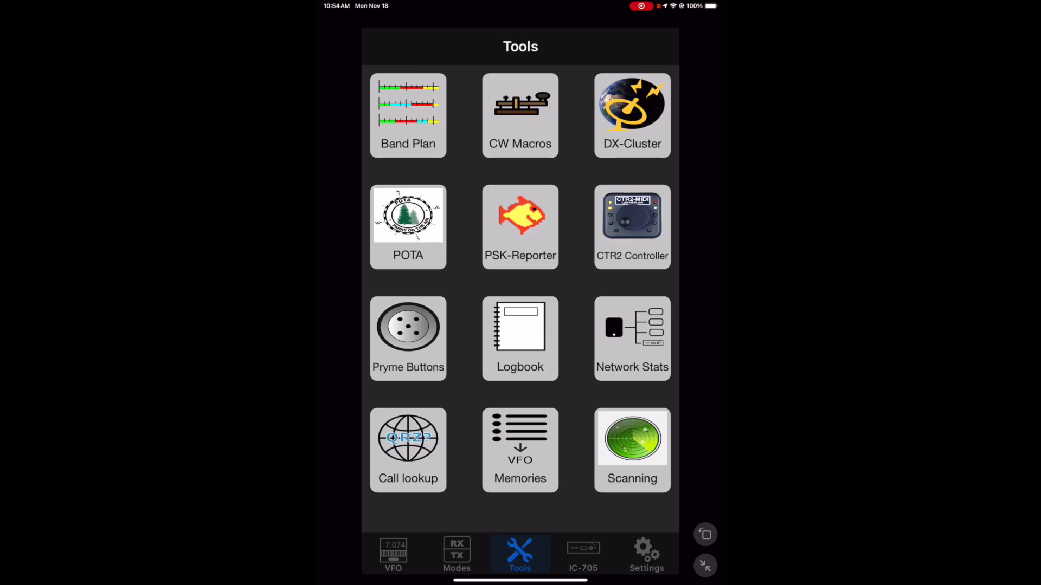
{"action": "left_click", "coordinate": [519, 450]}
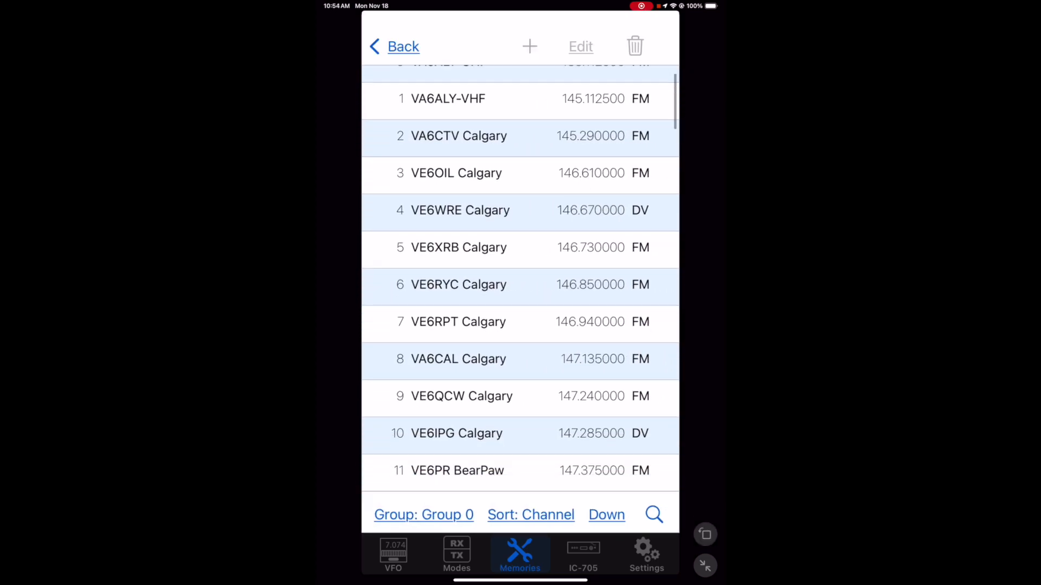
{"action": "scroll", "scroll_direction": "down", "scroll_amount": 3}
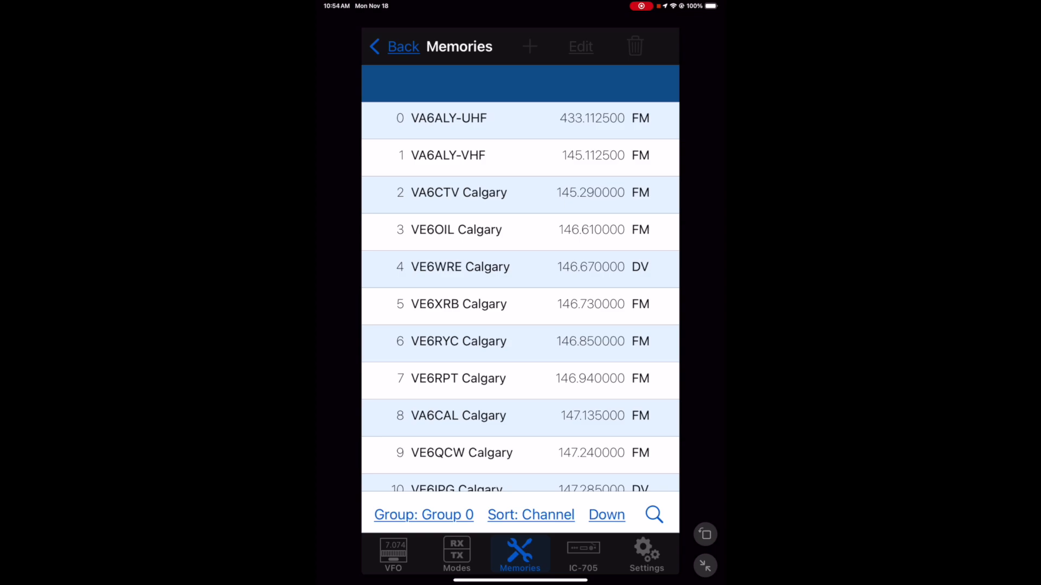
{"action": "left_click", "coordinate": [520, 554]}
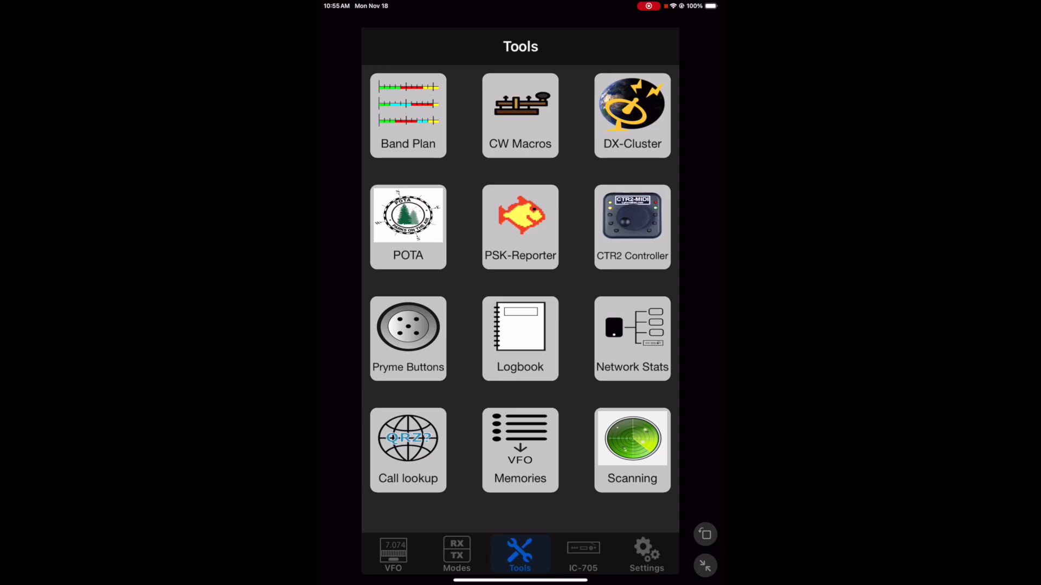
Choose FT8 from the Modes screen offering FT8, CW and D-Star.
{"action": "left_click", "coordinate": [457, 554]}
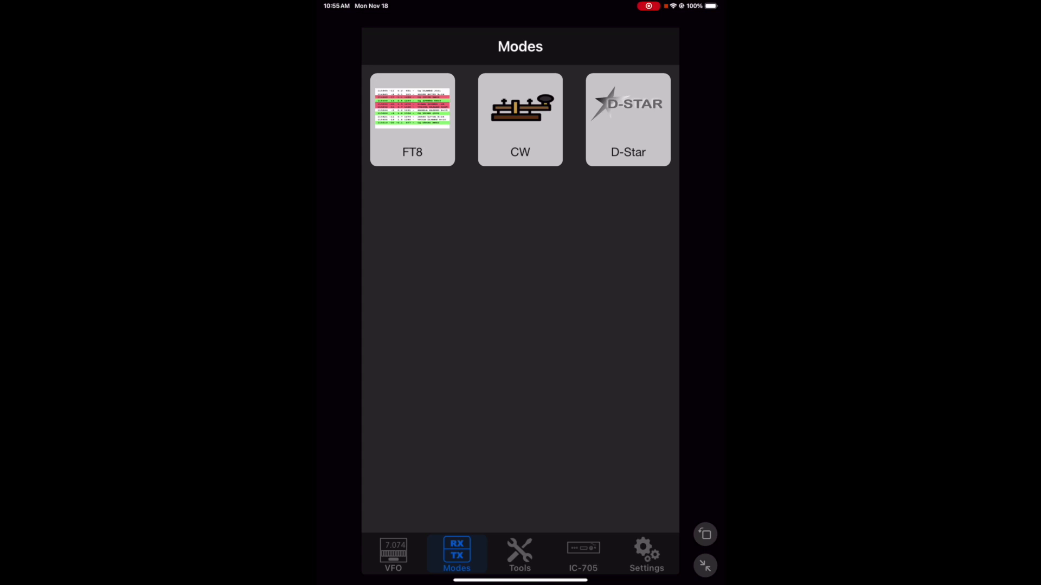
{"action": "left_click", "coordinate": [412, 120]}
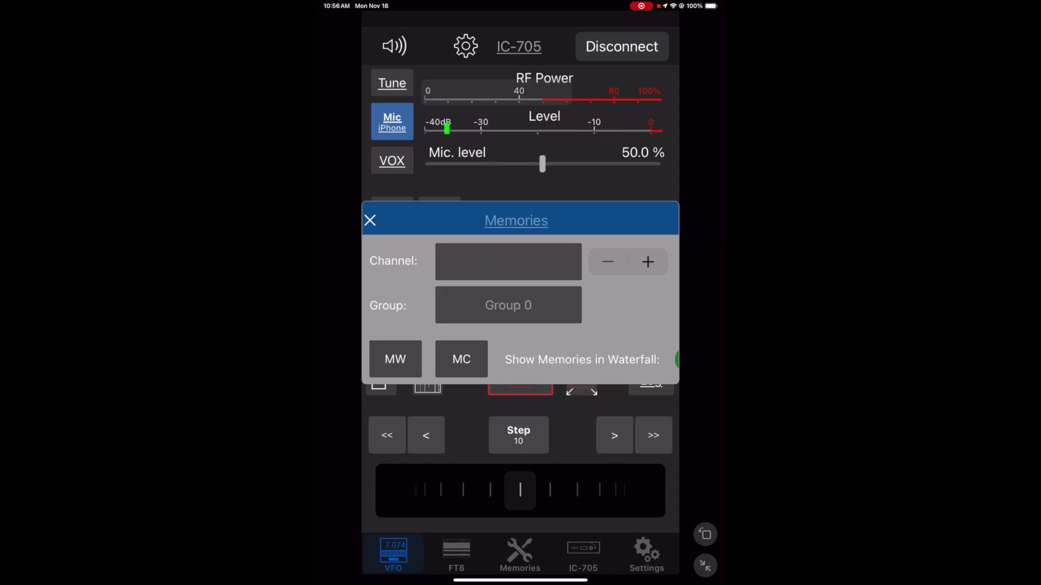
Recall memory channel 00 VA6ALY-UHF from Group 0 at 433.112.500 MHz FM and close the panel.
{"action": "left_click", "coordinate": [507, 306]}
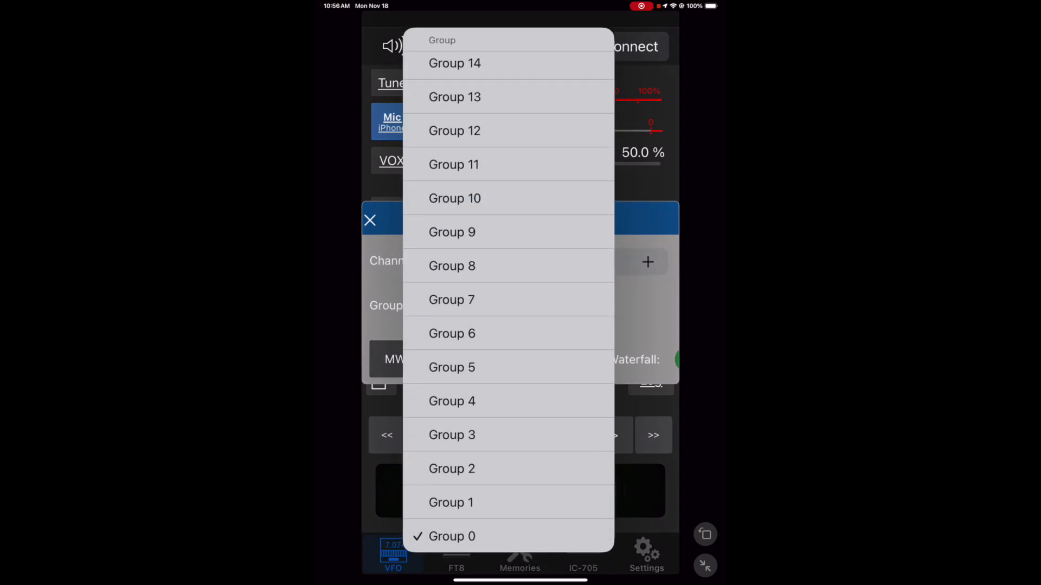
{"action": "left_click", "coordinate": [452, 537]}
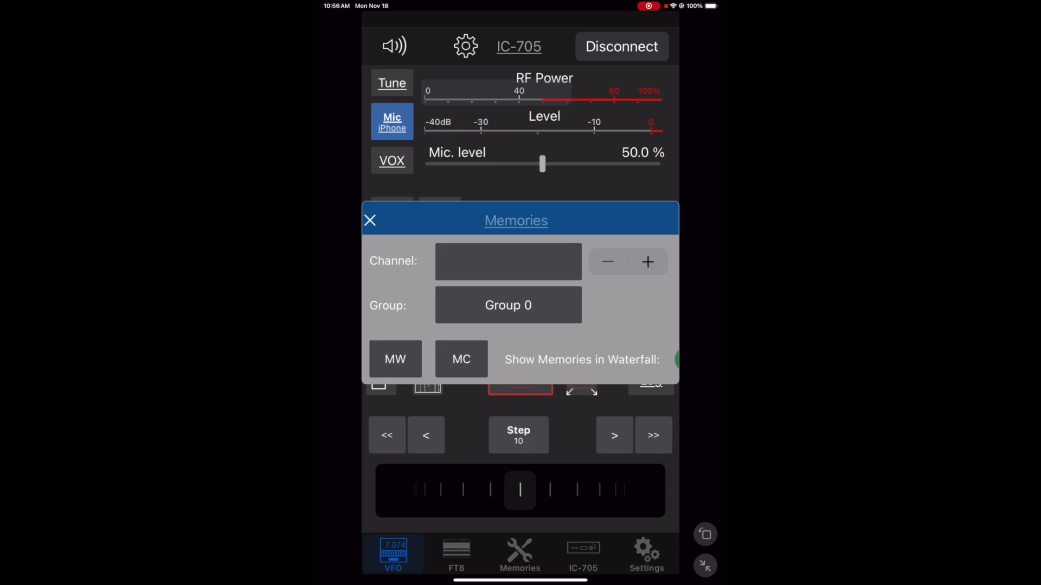
{"action": "left_click", "coordinate": [647, 261]}
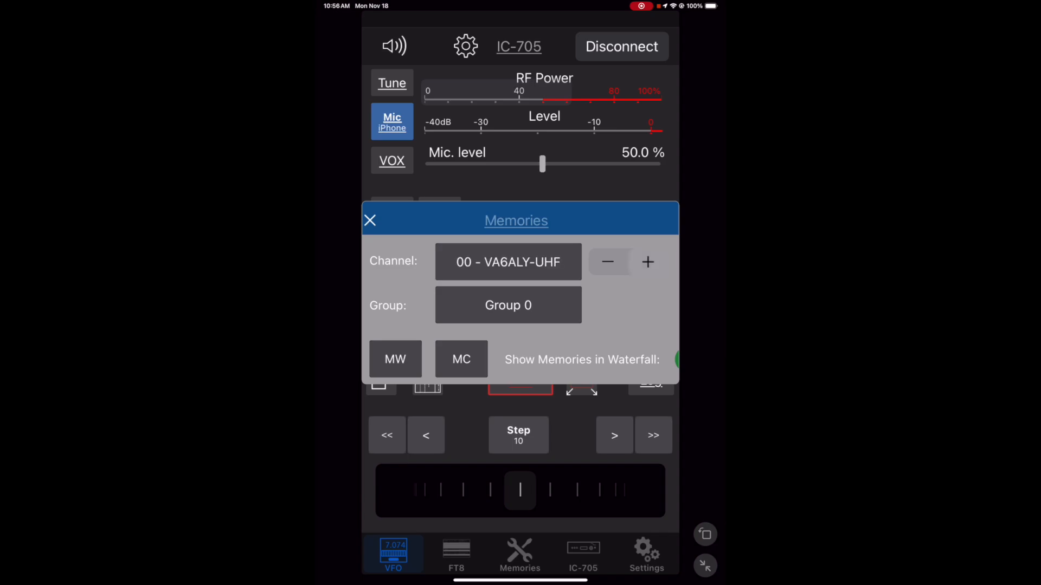
{"action": "left_click", "coordinate": [370, 220]}
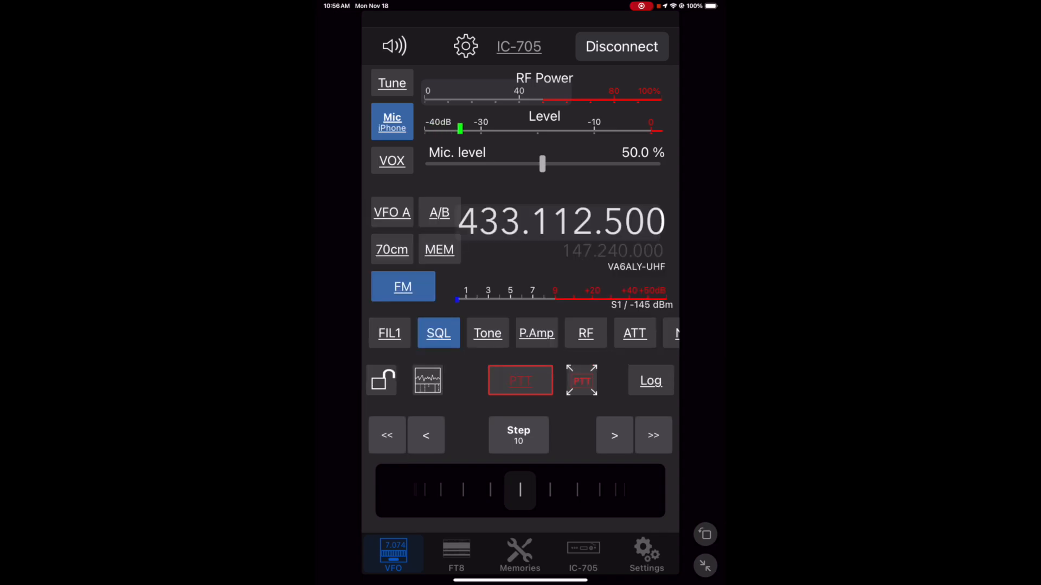
Transmit briefly on 433.112.500, turn squelch off and show the spectrum waterfall.
{"action": "left_click", "coordinate": [520, 381]}
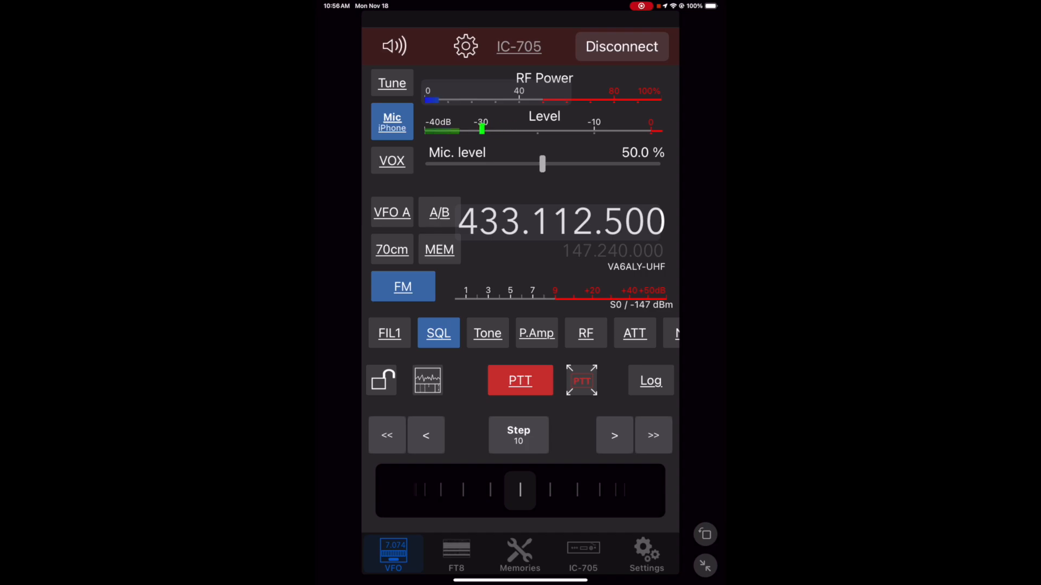
{"action": "left_click", "coordinate": [519, 380]}
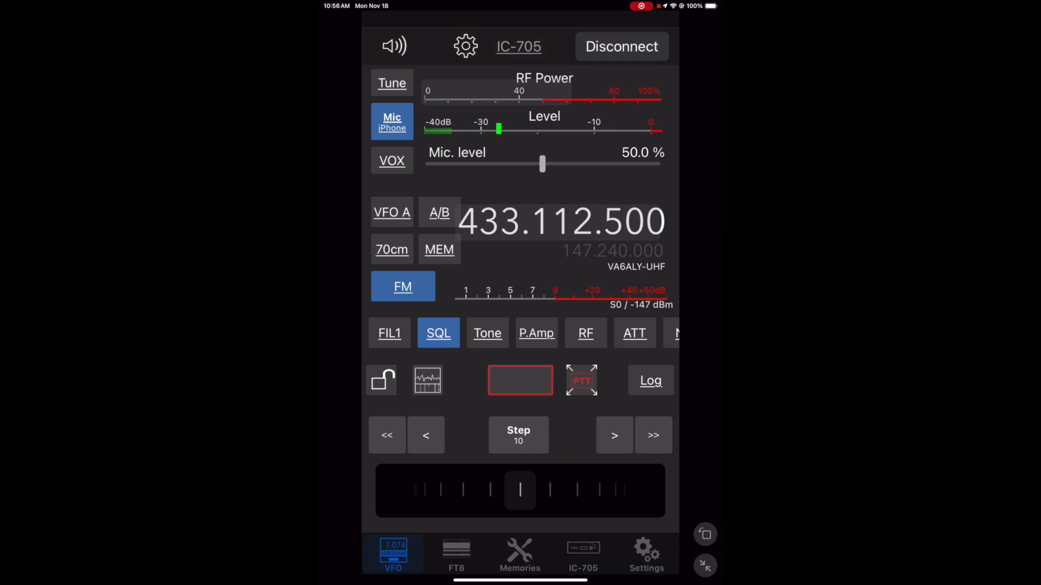
{"action": "left_click", "coordinate": [438, 333]}
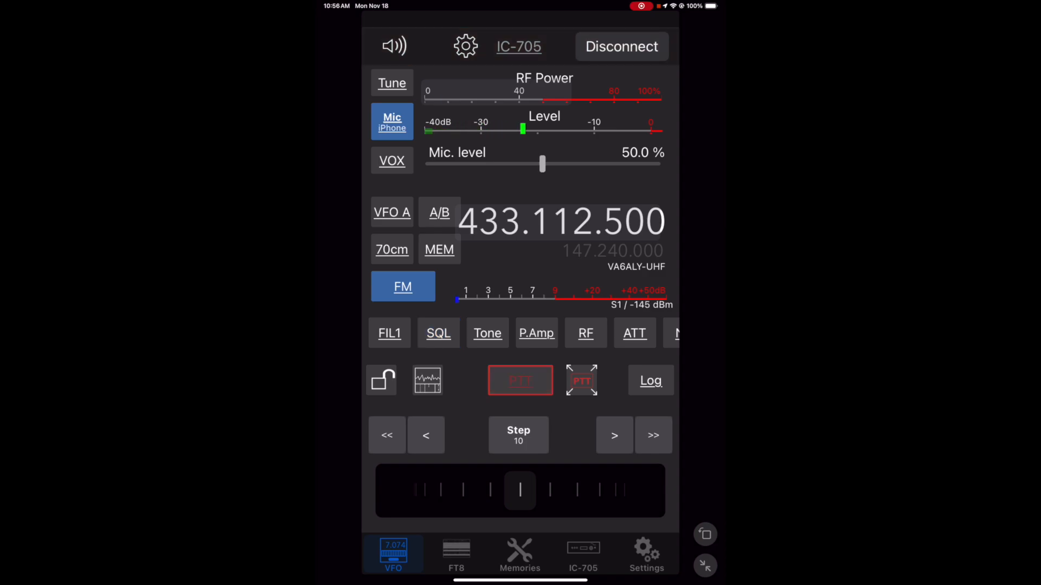
{"action": "left_click", "coordinate": [428, 381]}
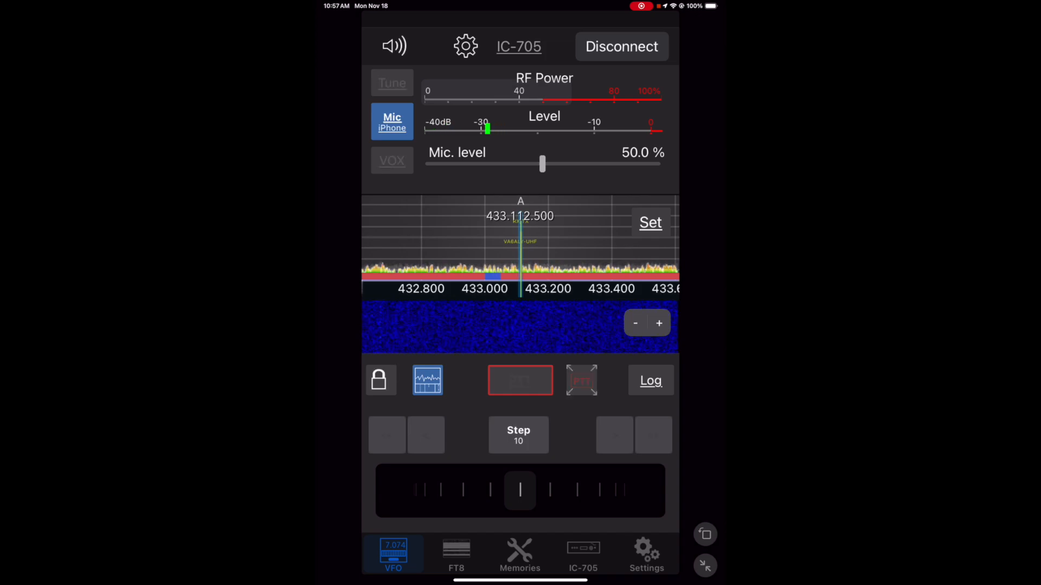
Hide the waterfall, tune away and disconnect to show the Available Radios list with IC705.
{"action": "left_click", "coordinate": [380, 380]}
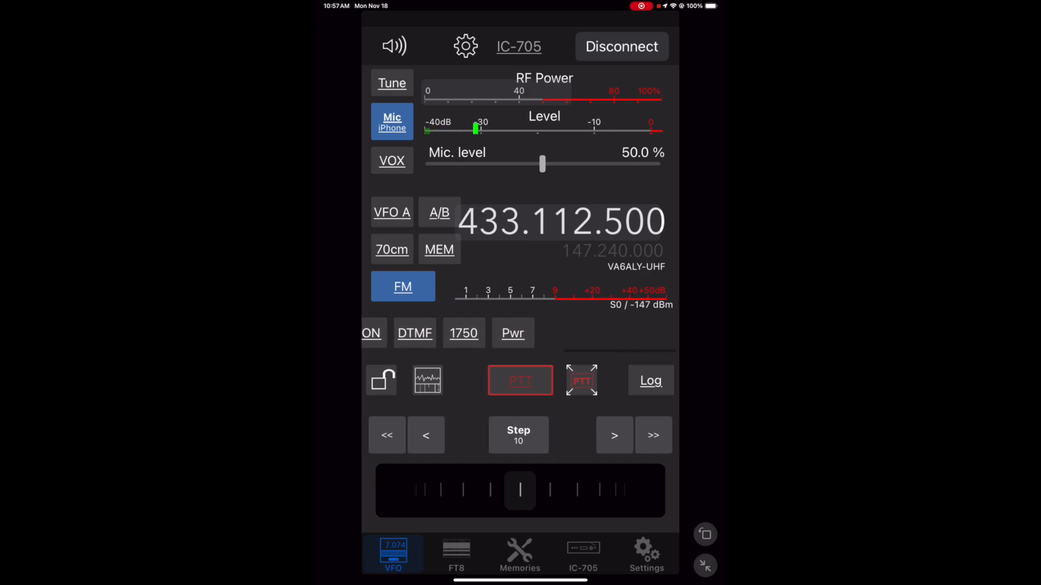
{"action": "left_click", "coordinate": [428, 381]}
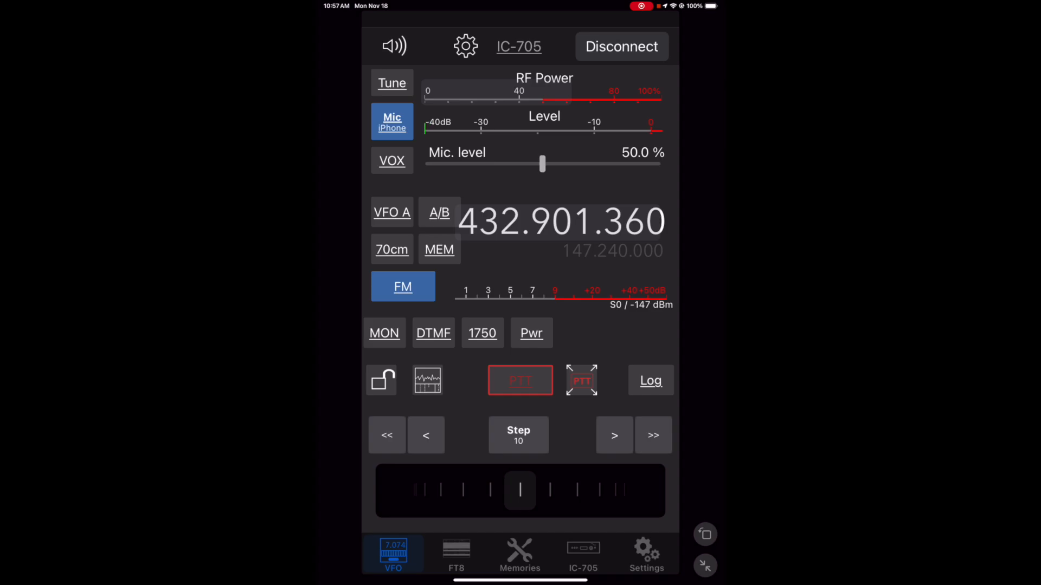
{"action": "left_click", "coordinate": [650, 380]}
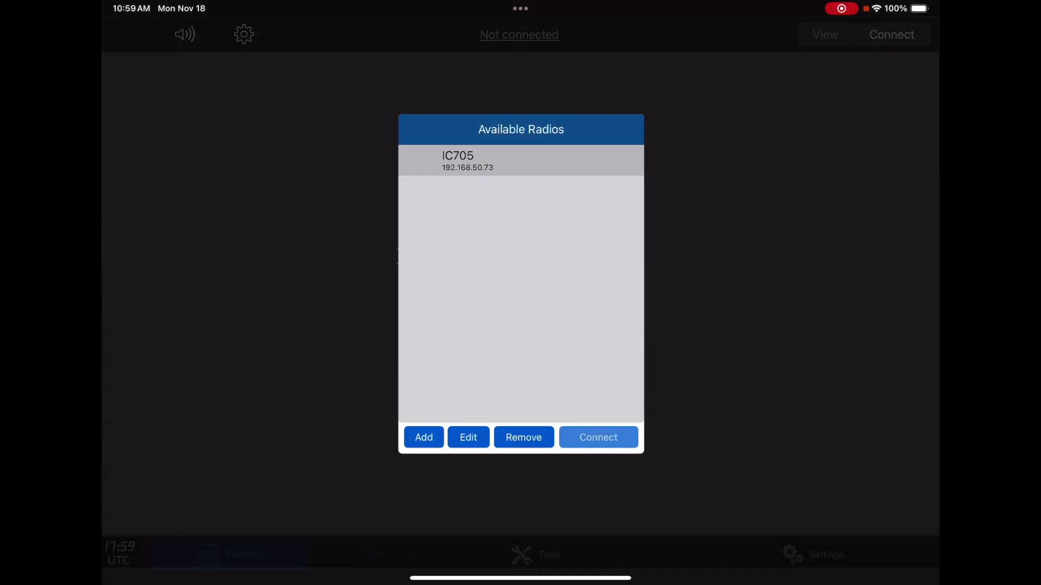
Connect to the IC705, bringing up VFO A at 433.369.120 MHz FM with the waterfall.
{"action": "left_click", "coordinate": [596, 437]}
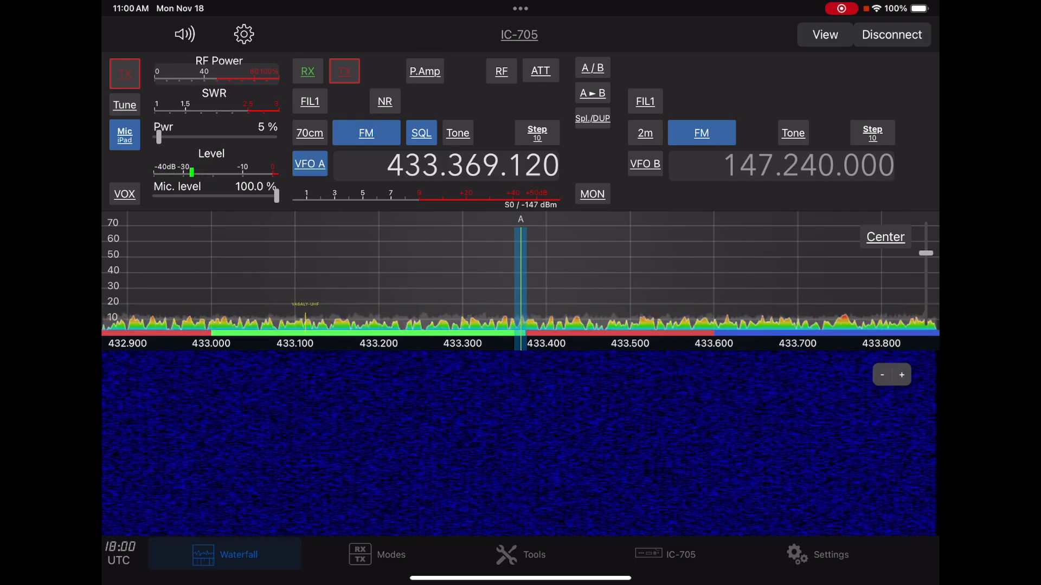
Check the audio settings again, then show the Modes page offering FT8, CW and HF-Fax.
{"action": "left_click", "coordinate": [244, 34]}
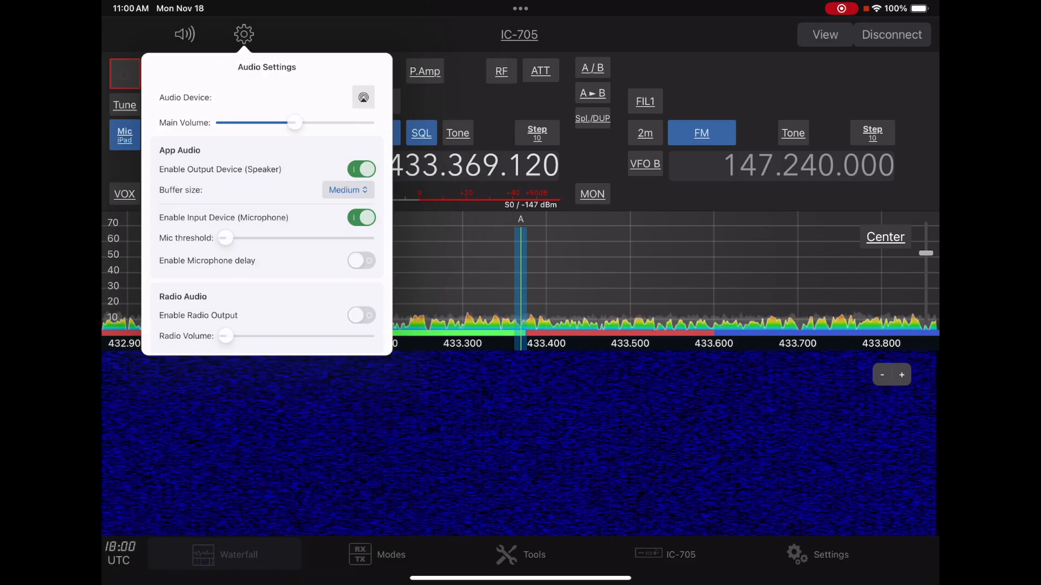
{"action": "left_click", "coordinate": [244, 34]}
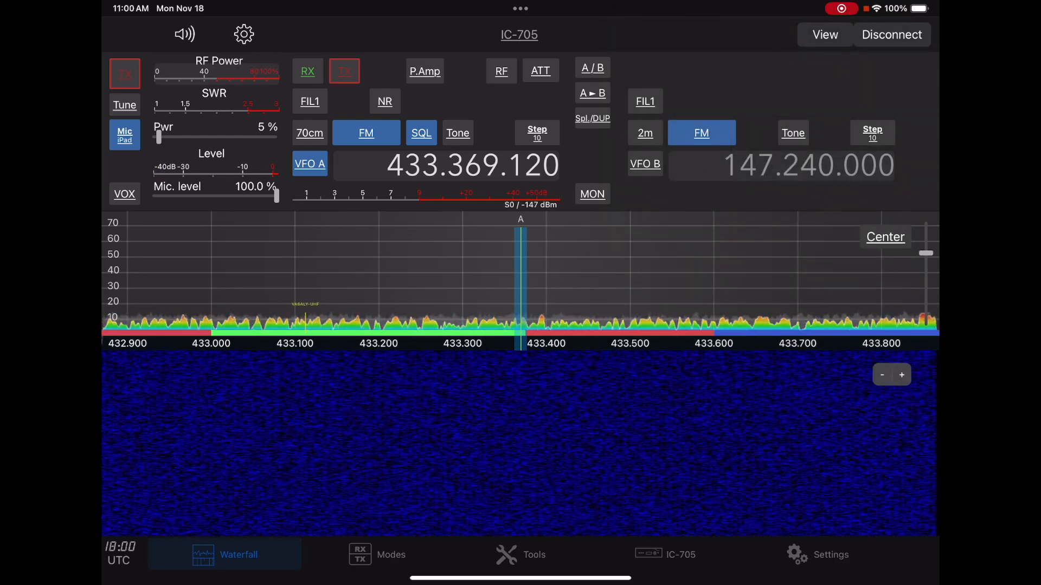
{"action": "left_click", "coordinate": [390, 554]}
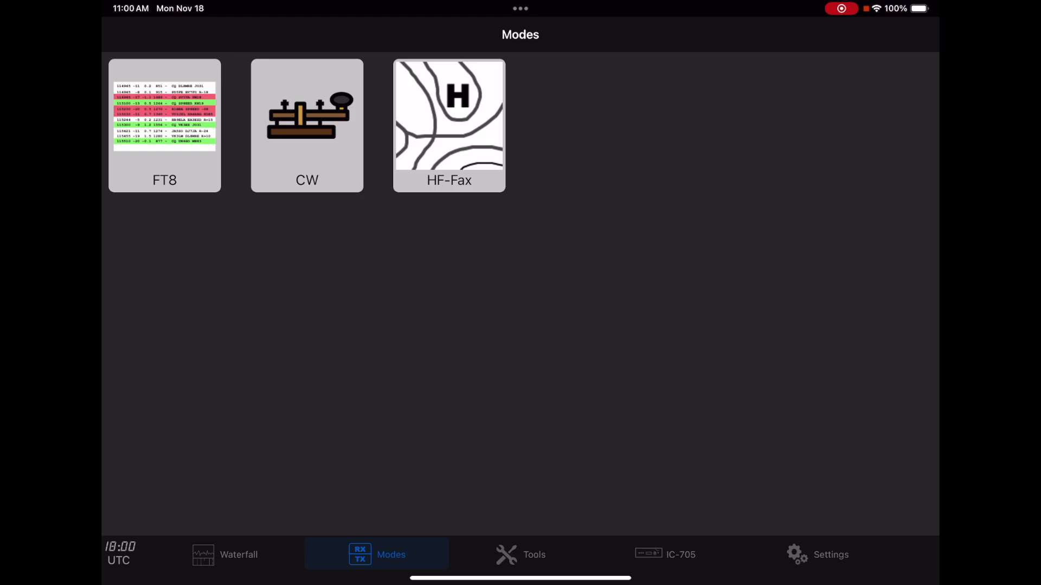
{"action": "left_click", "coordinate": [520, 555]}
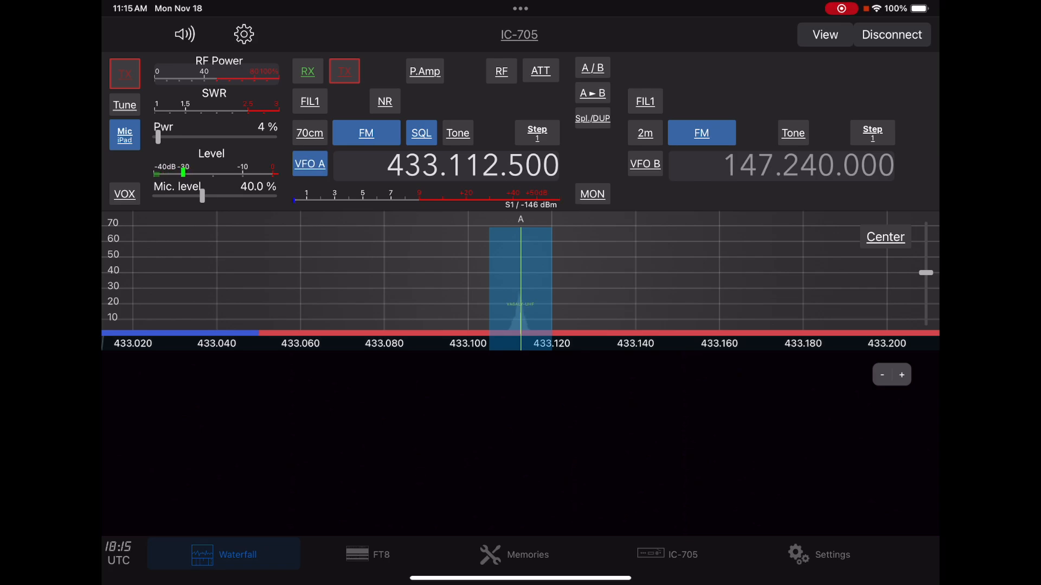
{"action": "left_click", "coordinate": [344, 71]}
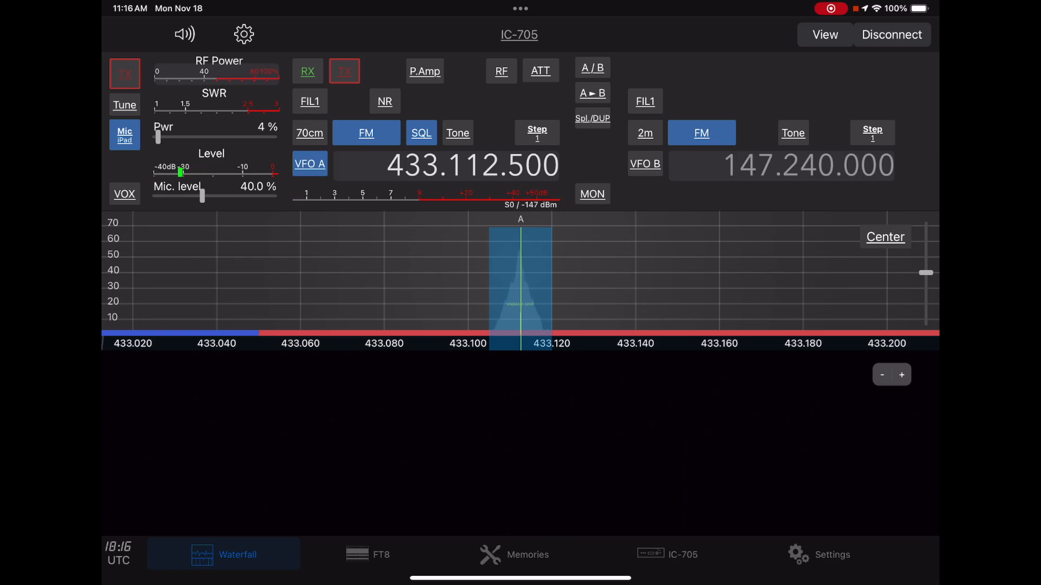
Raise the RF transmit power slider from 4 % to the full 100 %.
{"action": "left_click_drag", "start_coordinate": [158, 137], "coordinate": [178, 137]}
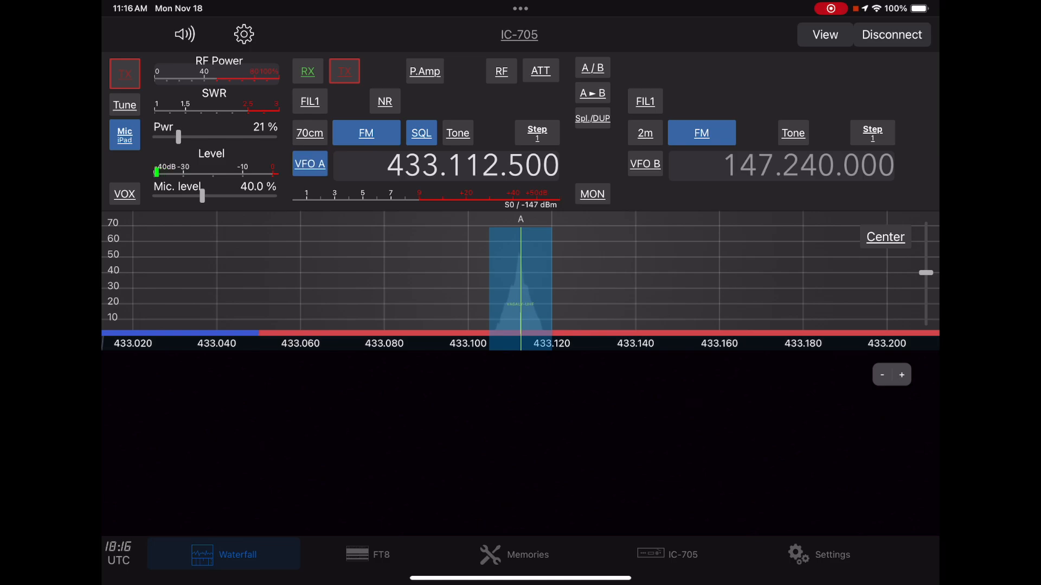
{"action": "left_click_drag", "start_coordinate": [179, 136], "coordinate": [205, 137]}
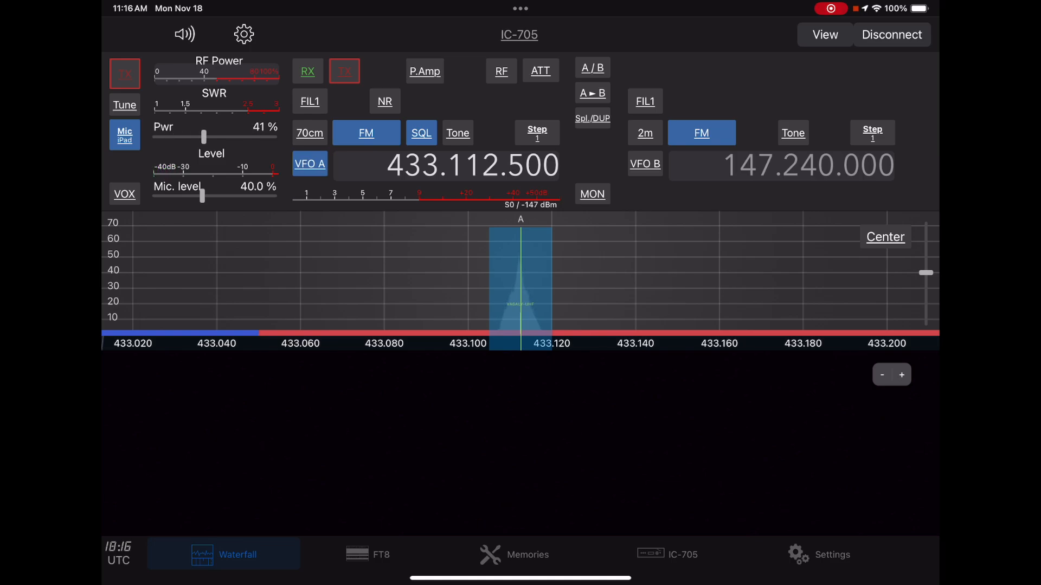
{"action": "left_click_drag", "start_coordinate": [204, 137], "coordinate": [279, 137]}
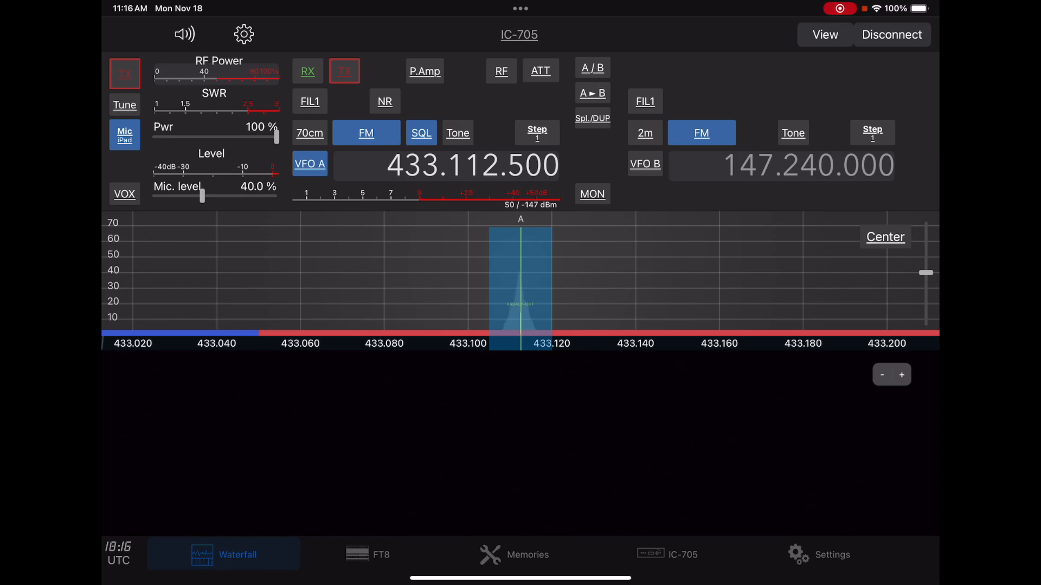
{"action": "left_click", "coordinate": [344, 71]}
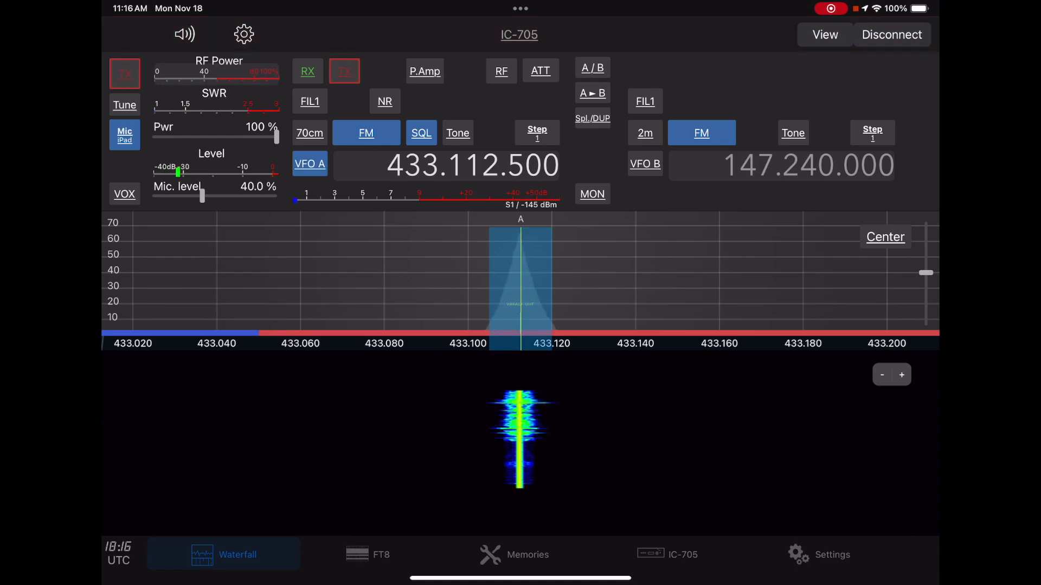
{"action": "left_click", "coordinate": [344, 72]}
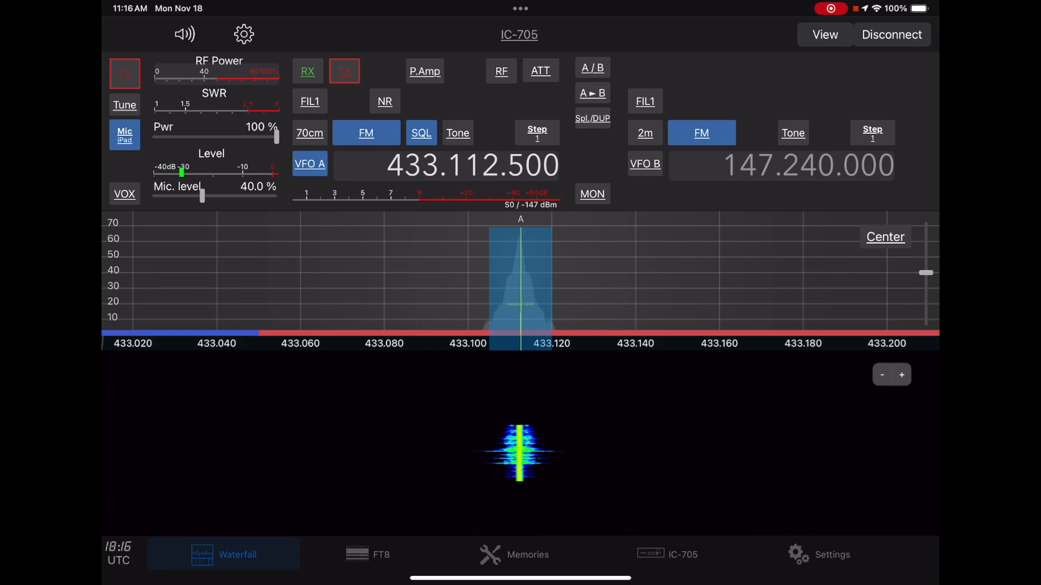
{"action": "left_click", "coordinate": [540, 71]}
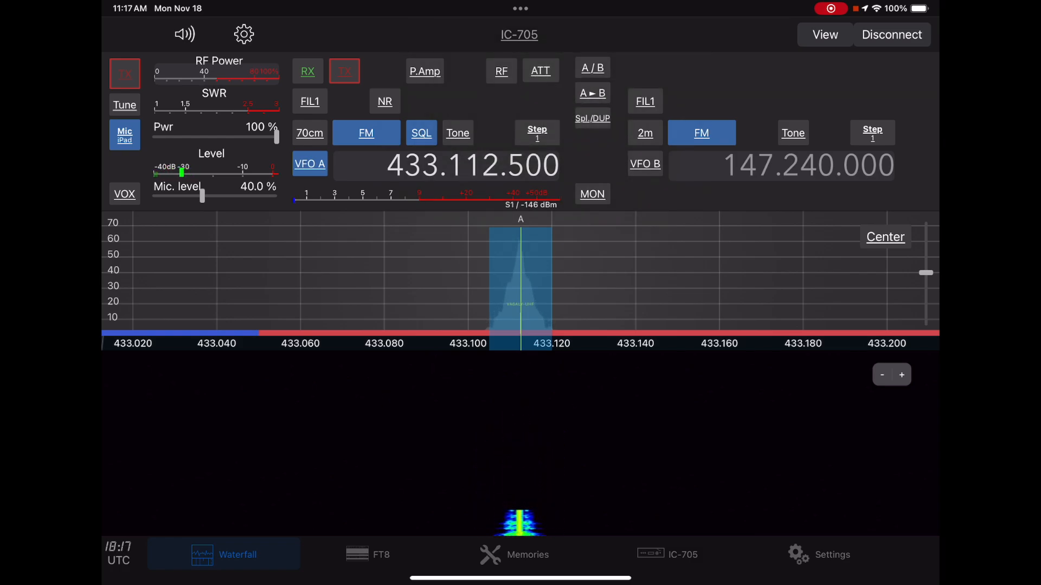
Confirm RF gain at 100 % unchanged, then list the VFO A band choices with 70cm checked.
{"action": "left_click", "coordinate": [501, 72]}
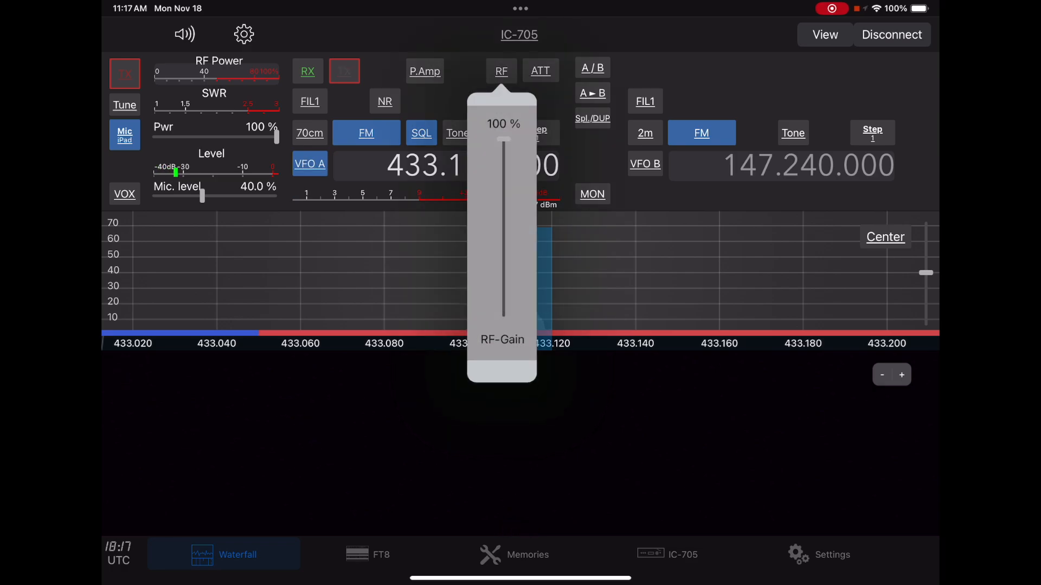
{"action": "left_click", "coordinate": [424, 71]}
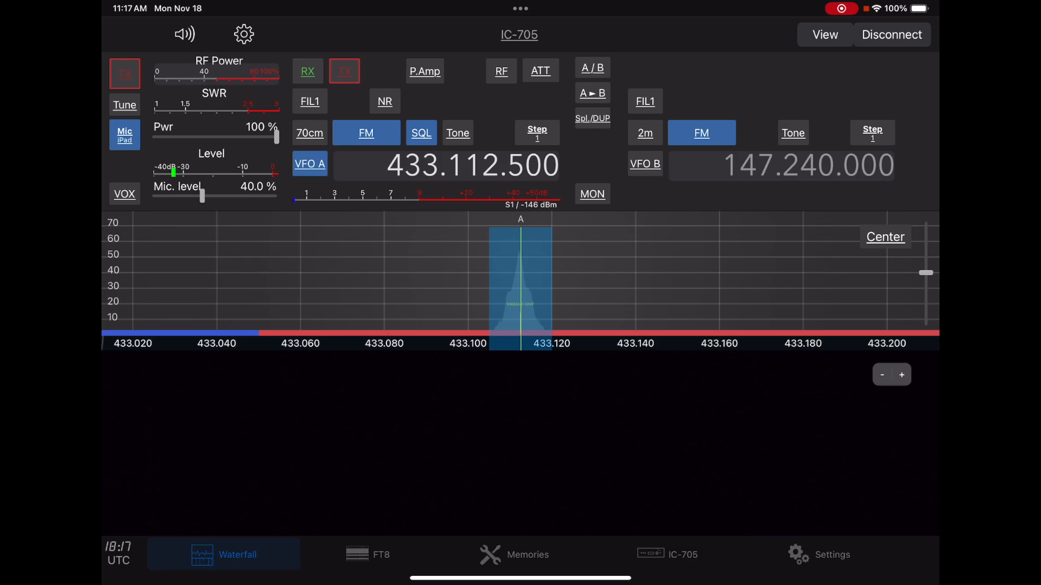
{"action": "left_click", "coordinate": [308, 101]}
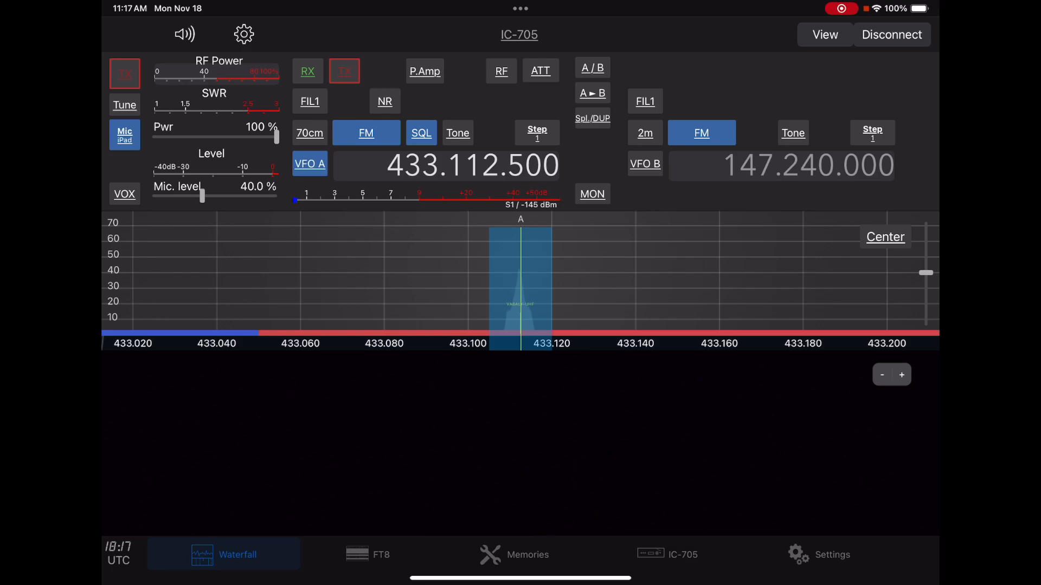
{"action": "left_click", "coordinate": [309, 133]}
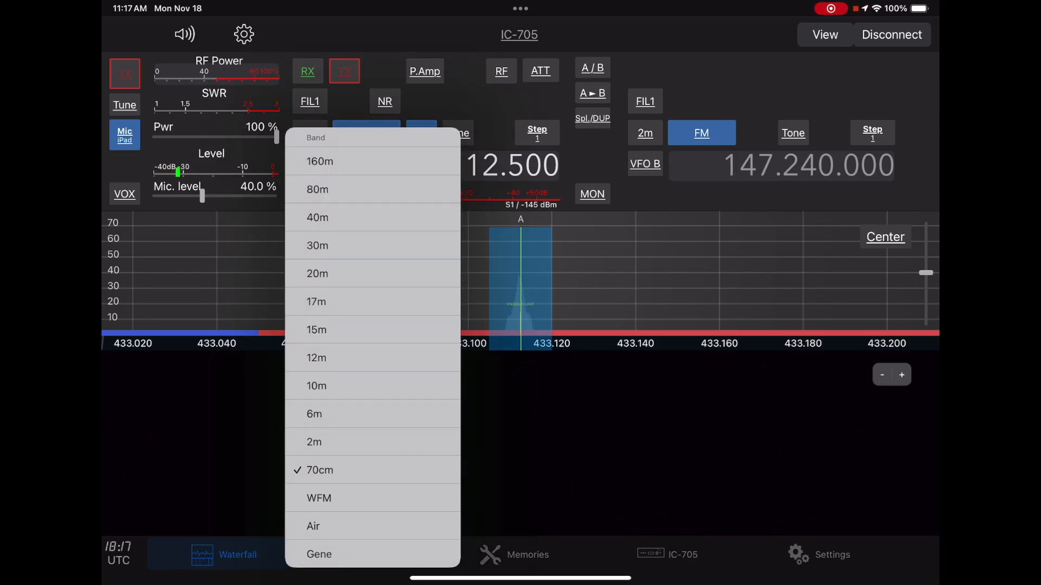
Keep 70cm on VFO A and 2m on VFO B, then make VFO B at 147.240.000 FM the active receiver.
{"action": "left_click", "coordinate": [318, 470]}
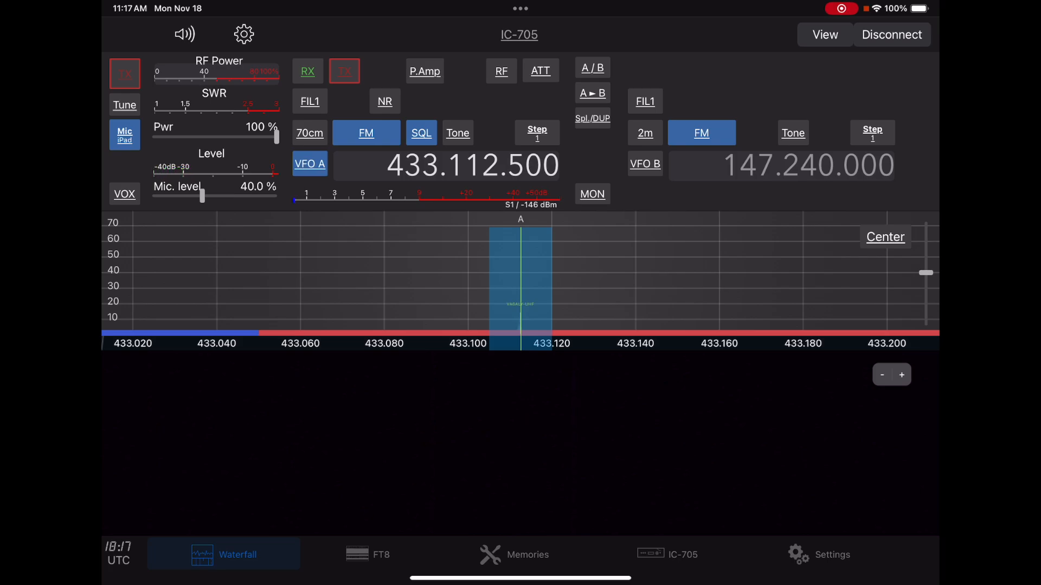
{"action": "left_click", "coordinate": [642, 132]}
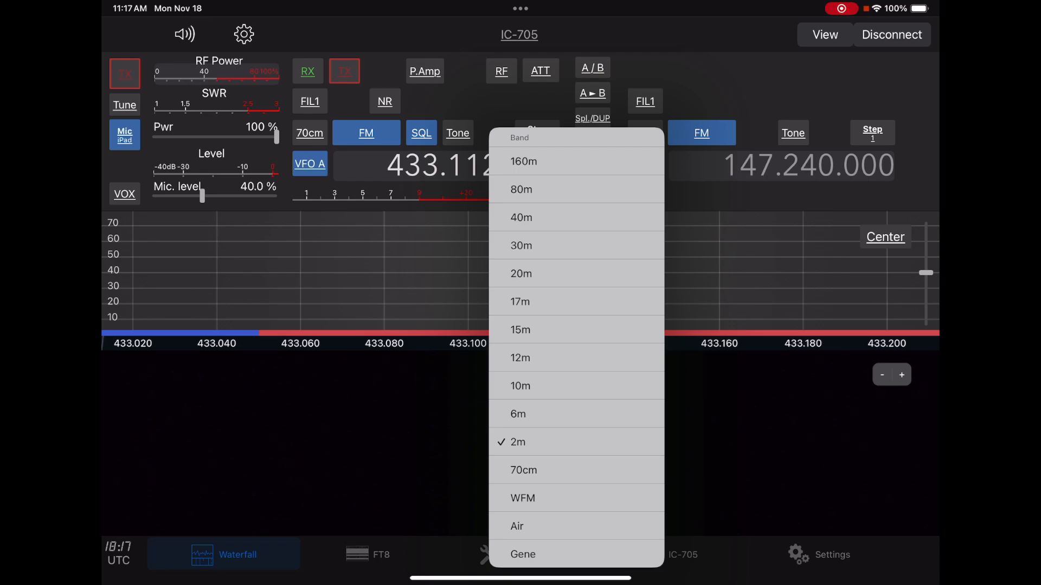
{"action": "left_click", "coordinate": [516, 442]}
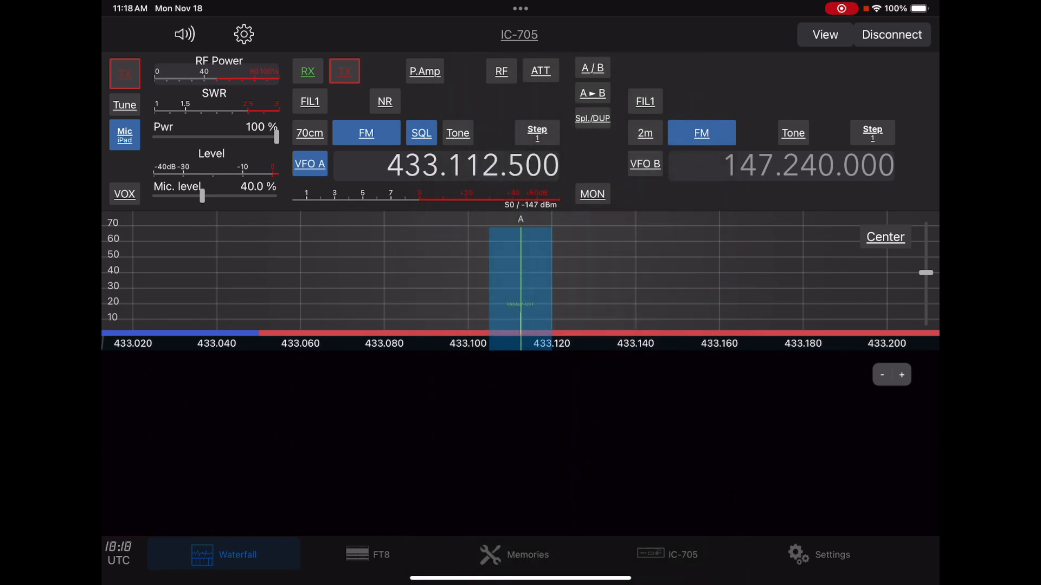
{"action": "left_click", "coordinate": [644, 164]}
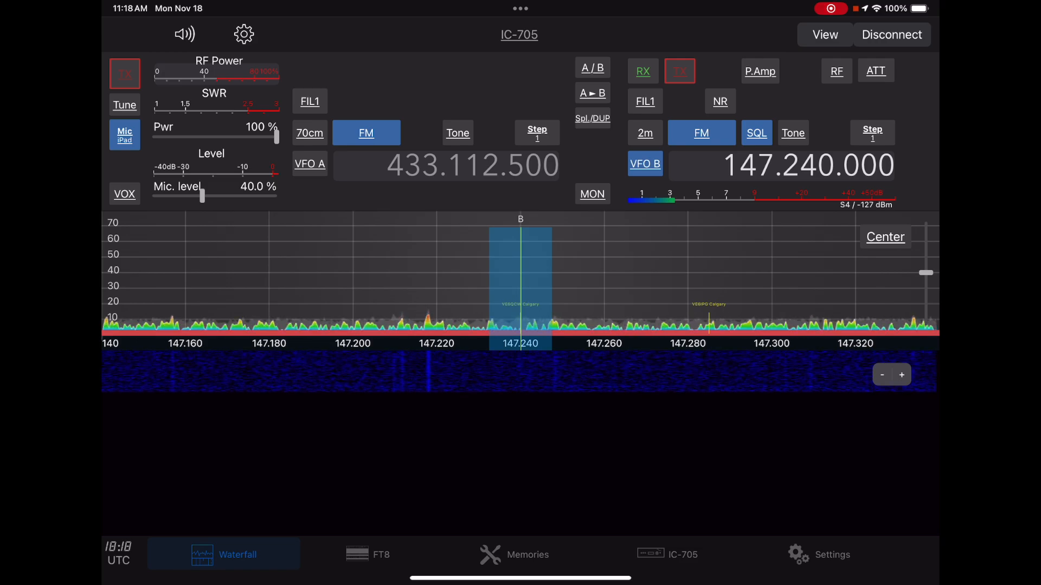
Give VFO B a plus duplex offset and bring up the FT8 decoding screen.
{"action": "left_click", "coordinate": [592, 119]}
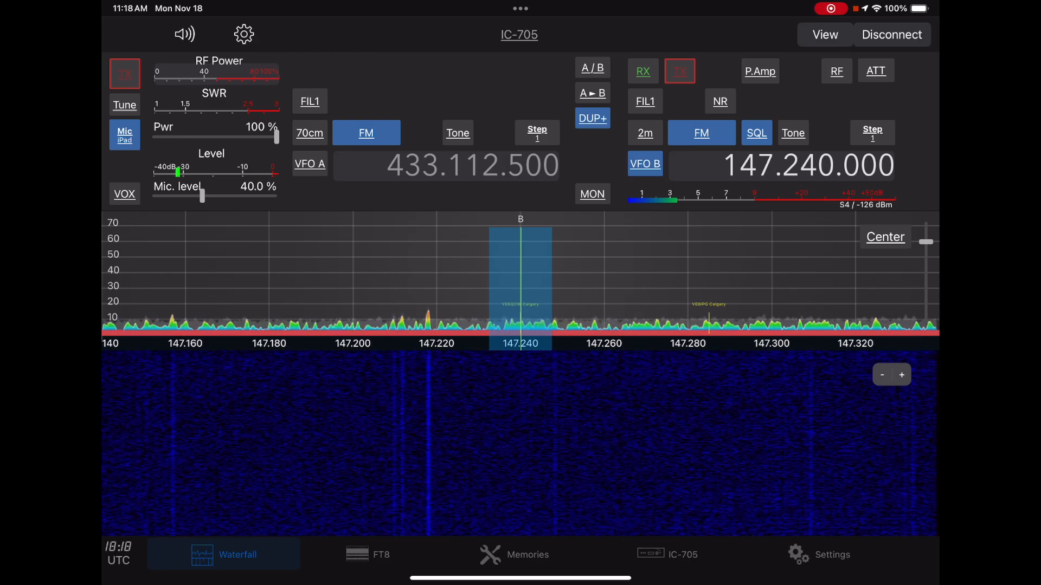
{"action": "left_click", "coordinate": [367, 554]}
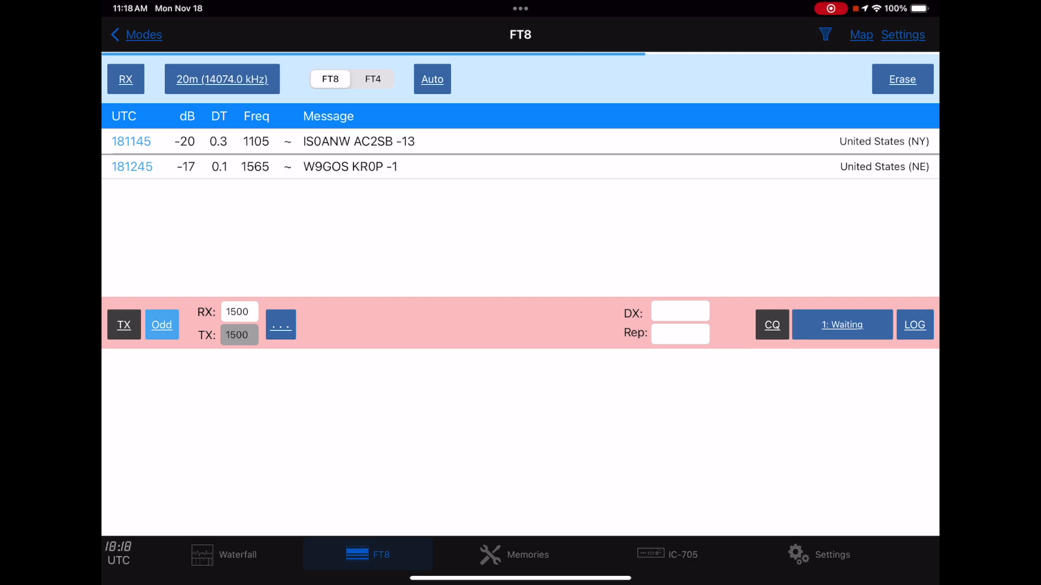
Visit the Memories, Tools and IC-705 pages, then move to the Mac version with memory list, logbook and map.
{"action": "left_click", "coordinate": [512, 554]}
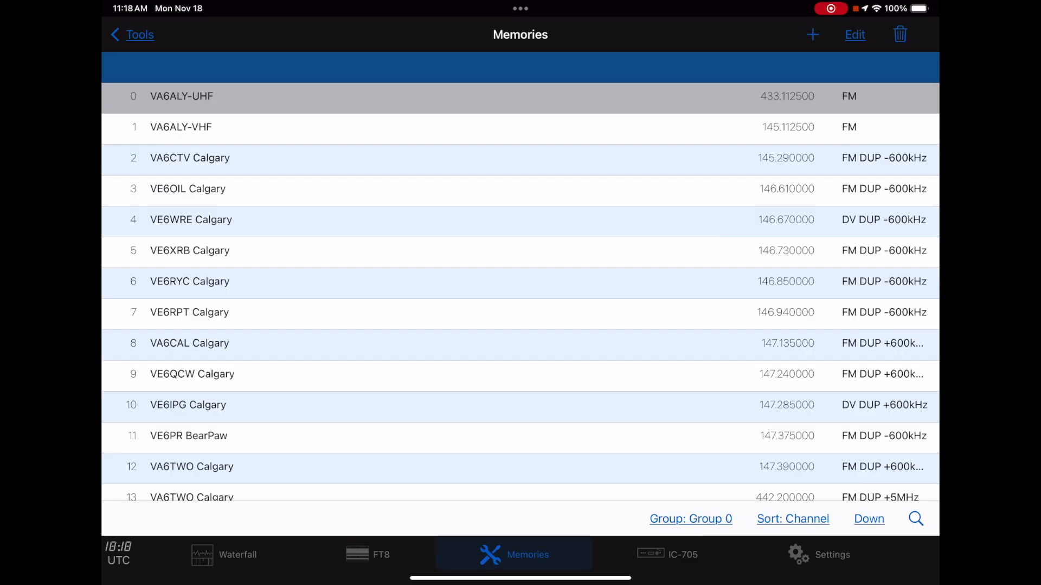
{"action": "left_click", "coordinate": [138, 34]}
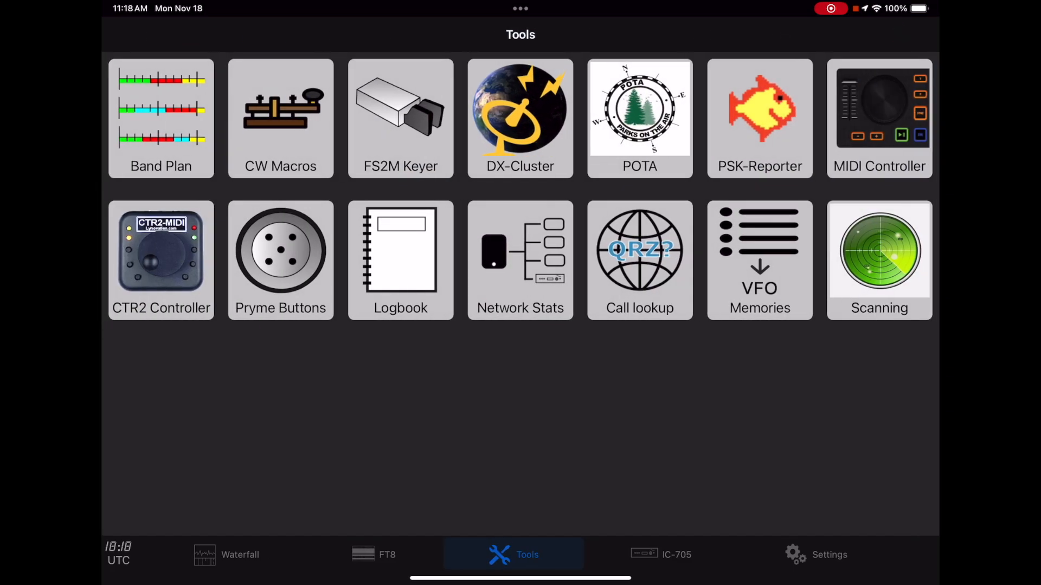
{"action": "left_click", "coordinate": [660, 554]}
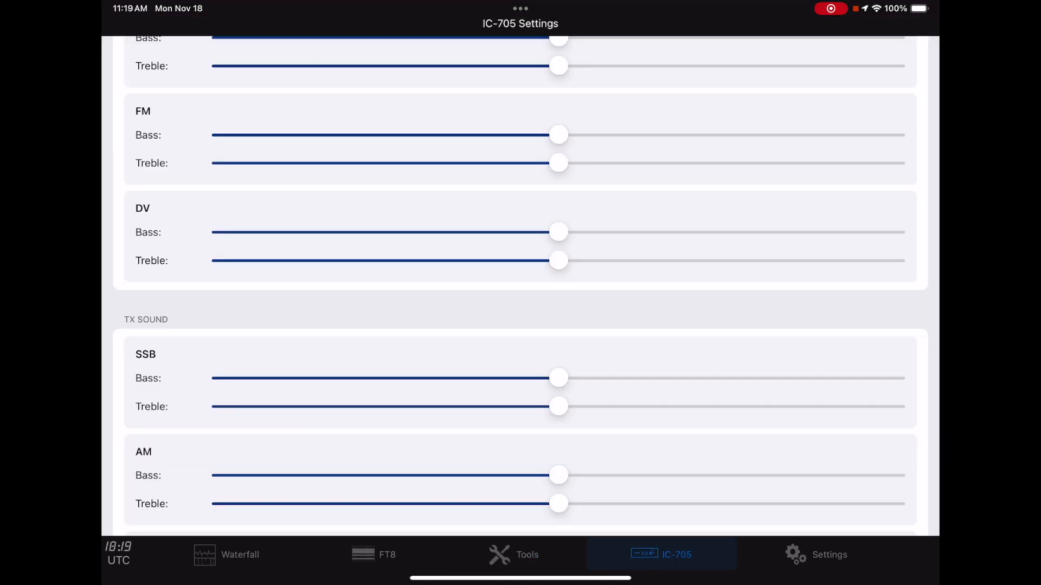
{"action": "left_click", "coordinate": [829, 554]}
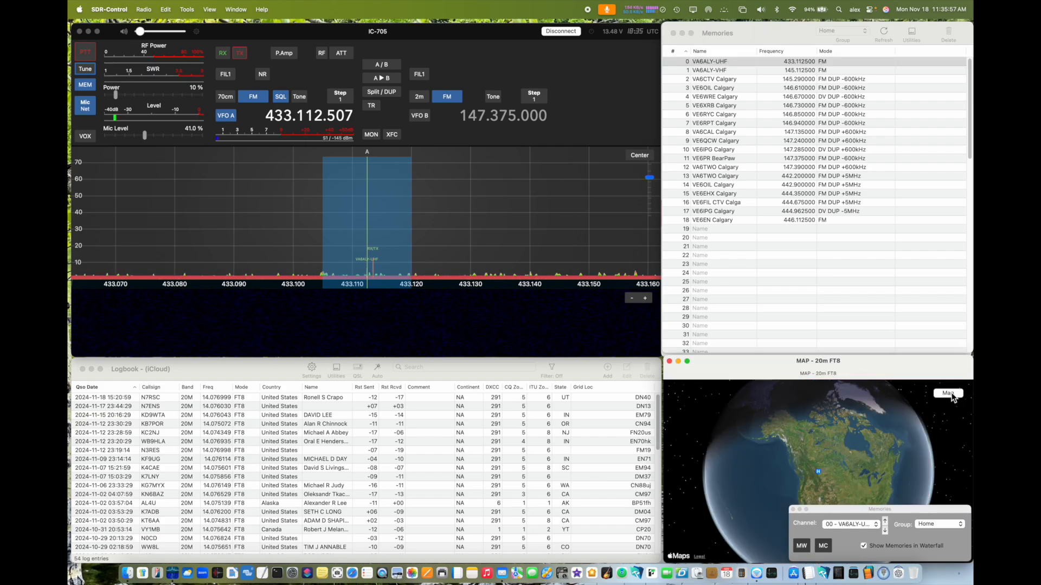
Switch the FT8 map to a flat map, recall memory 01 (VA6ALY-VHF, 145.112.500), then return to channel 00.
{"action": "left_click", "coordinate": [948, 393]}
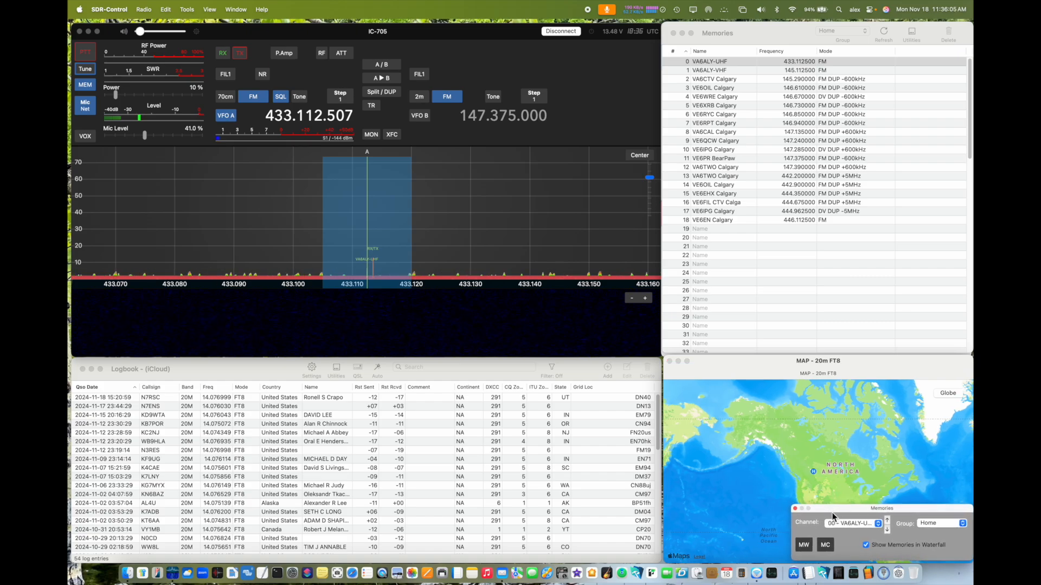
{"action": "left_click", "coordinate": [853, 522]}
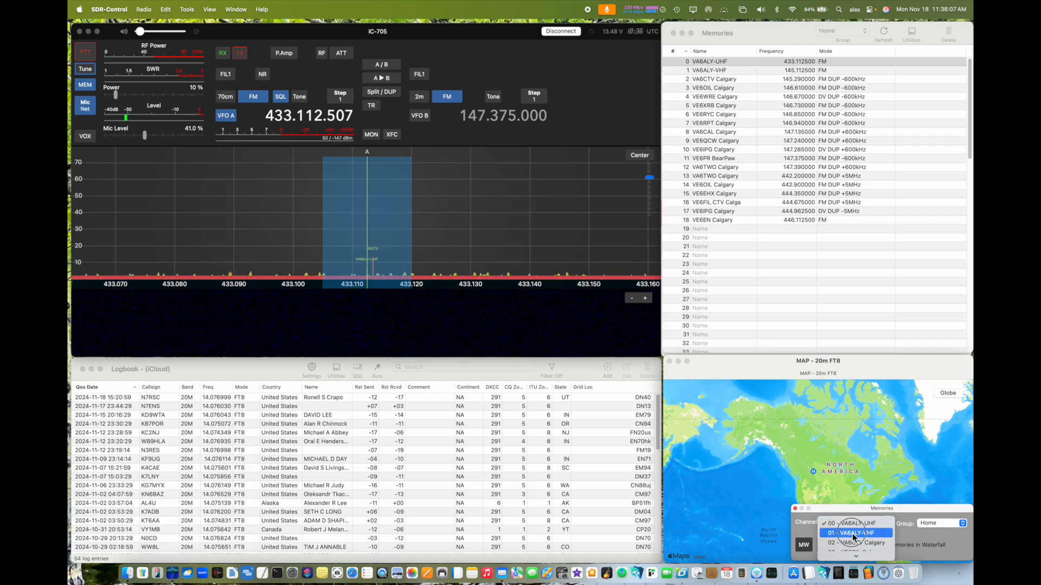
{"action": "left_click", "coordinate": [855, 534]}
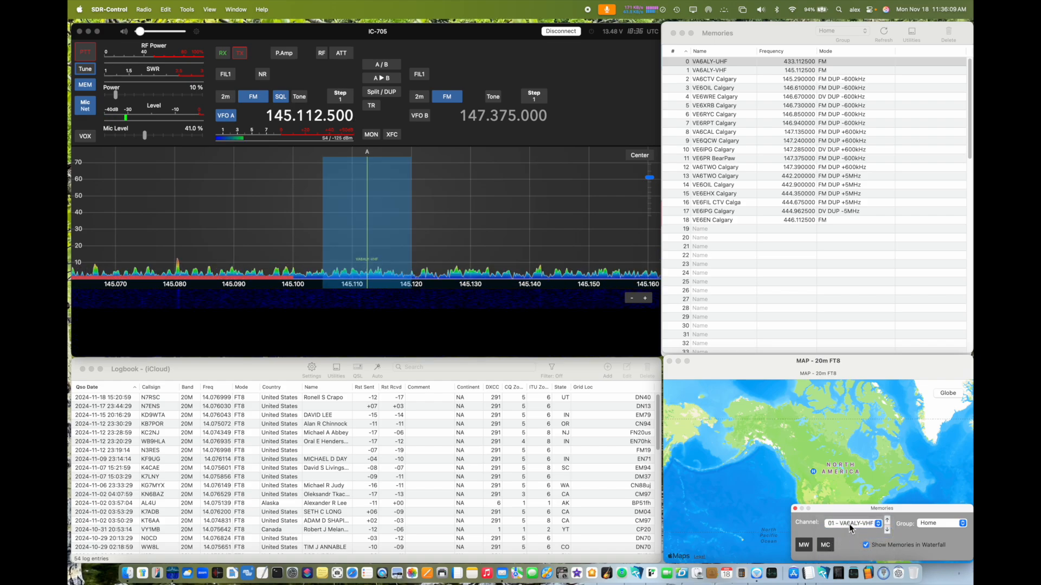
{"action": "left_click", "coordinate": [884, 525]}
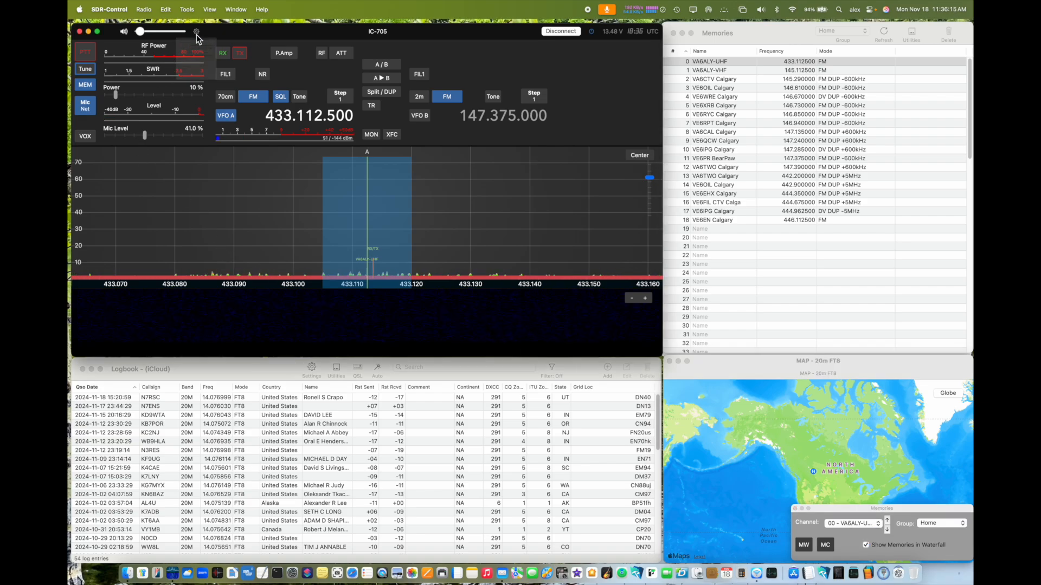
Check the audio settings keeping MacBook Pro Speakers as output, then set VFO A to 147.375.000 FM.
{"action": "left_click", "coordinate": [196, 32]}
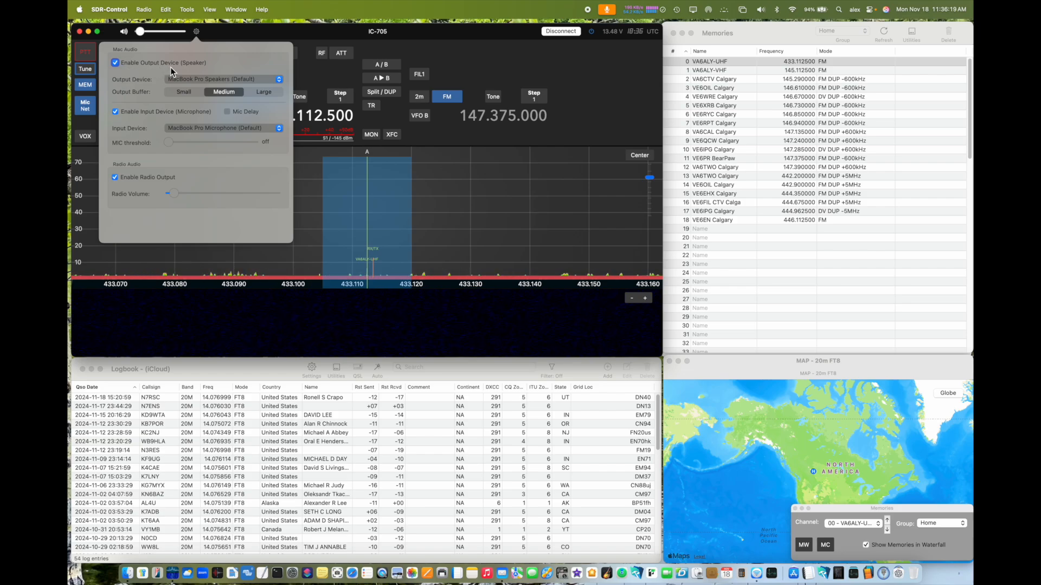
{"action": "mouse_move", "coordinate": [193, 72]}
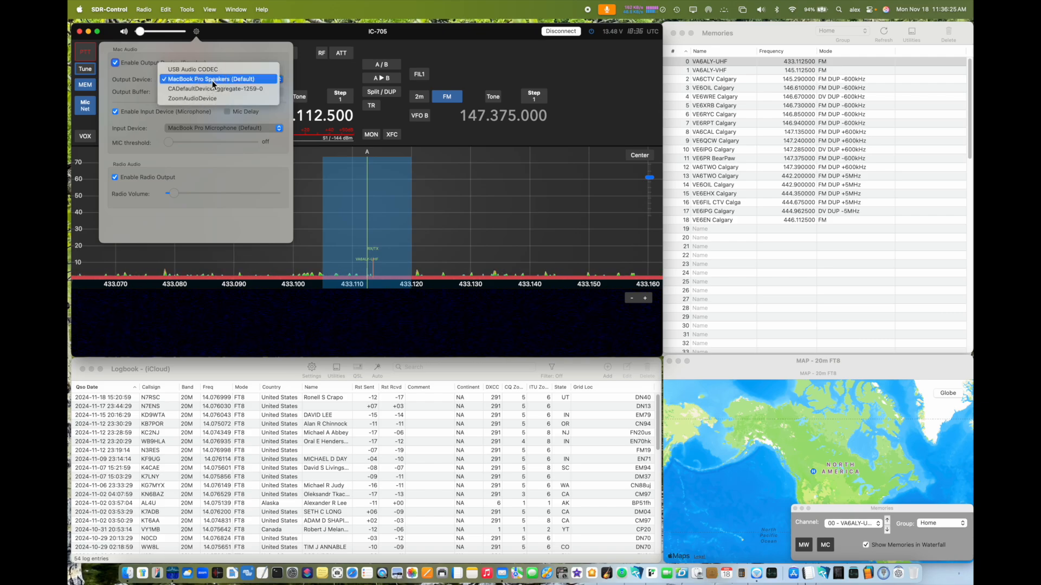
{"action": "left_click", "coordinate": [209, 78]}
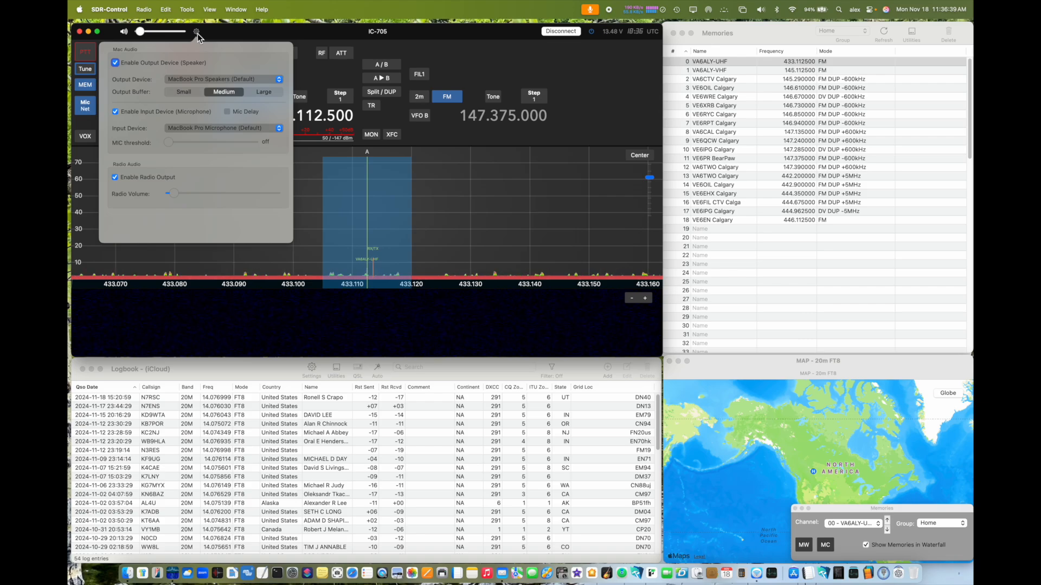
{"action": "left_click", "coordinate": [196, 32]}
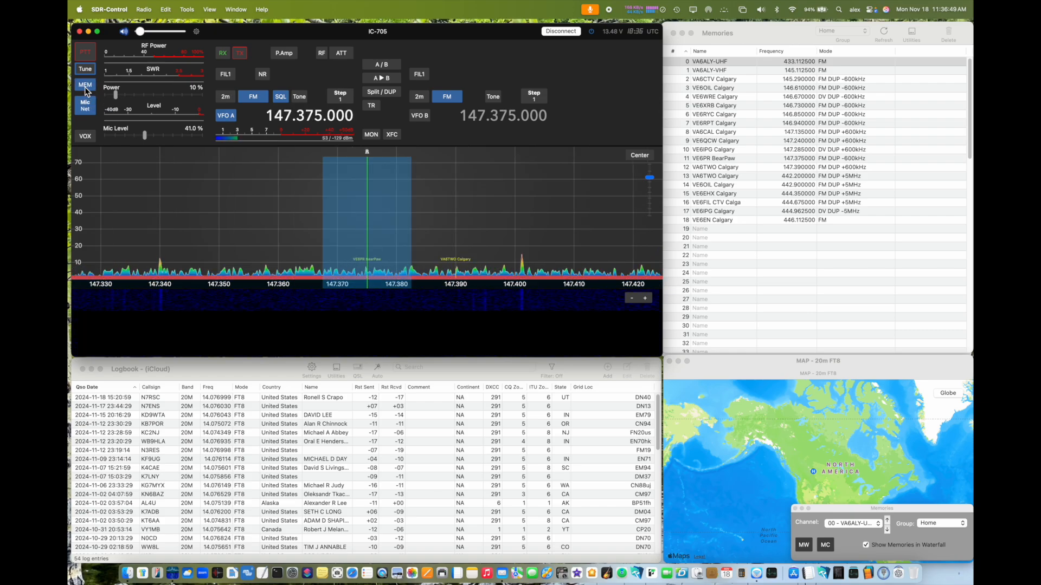
{"action": "left_click", "coordinate": [380, 91]}
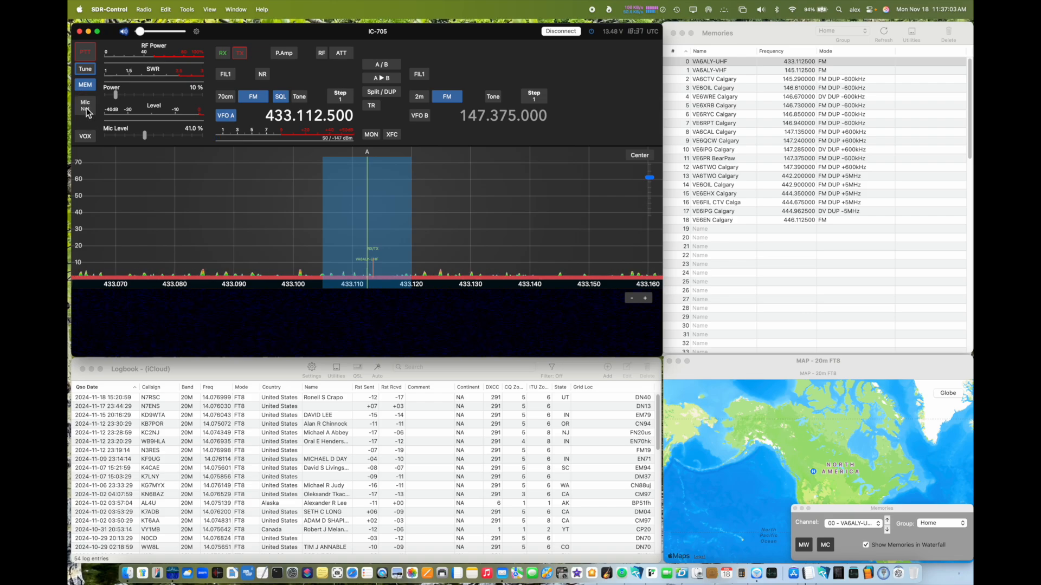
{"action": "left_click", "coordinate": [85, 53]}
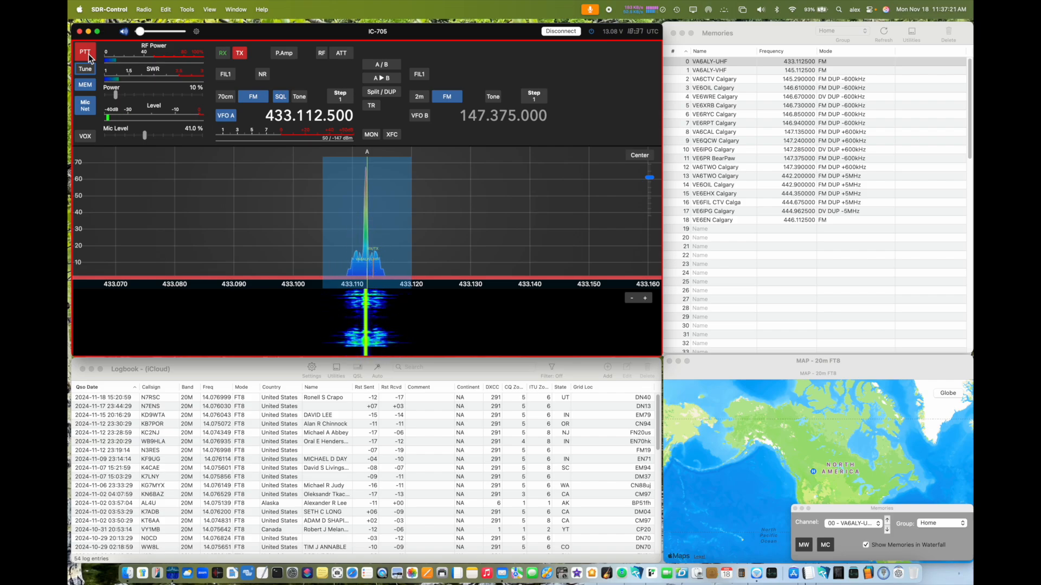
{"action": "left_click", "coordinate": [84, 52]}
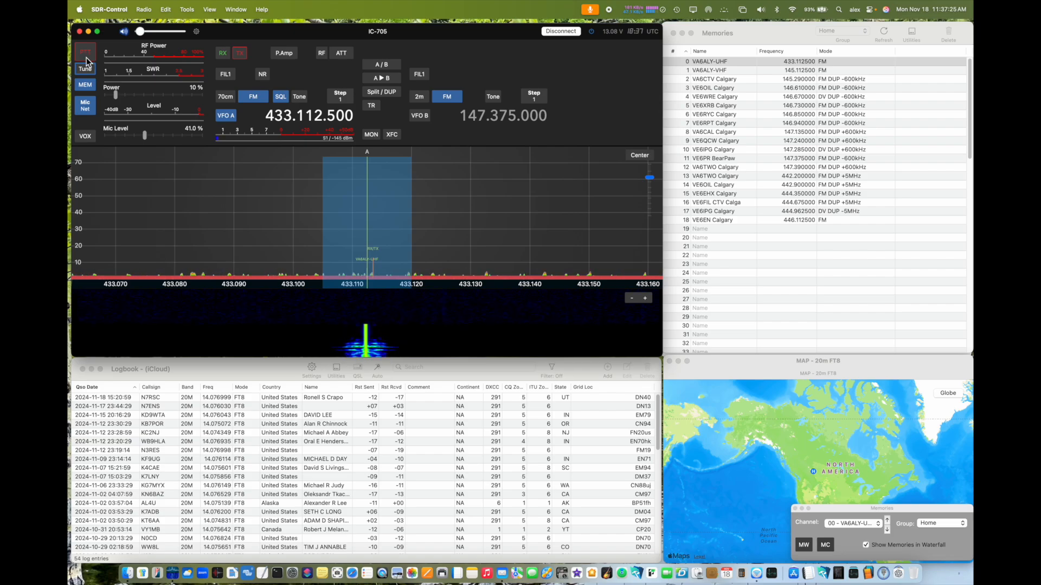
{"action": "left_click", "coordinate": [144, 9]}
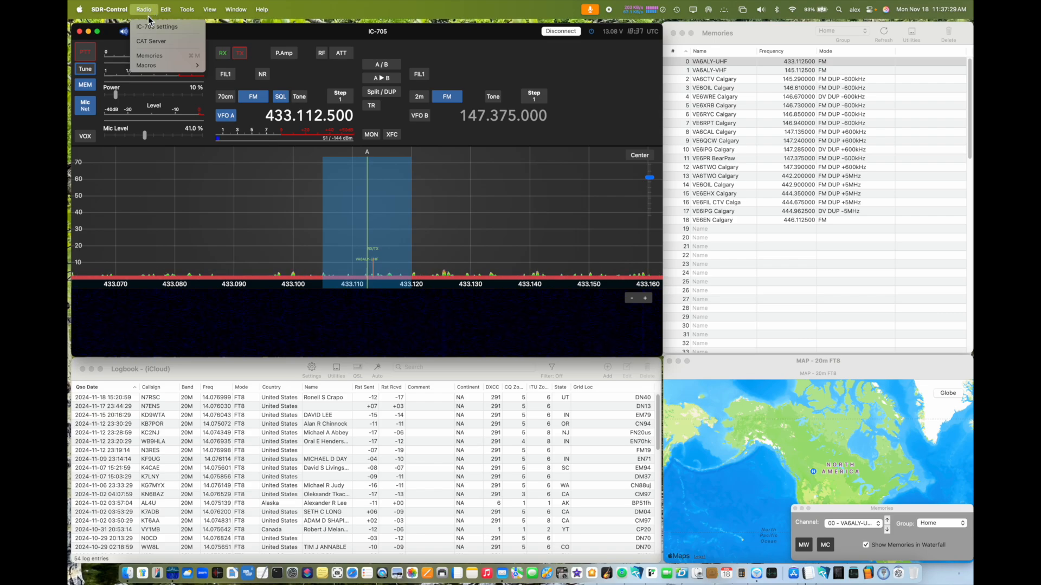
{"action": "left_click", "coordinate": [157, 26]}
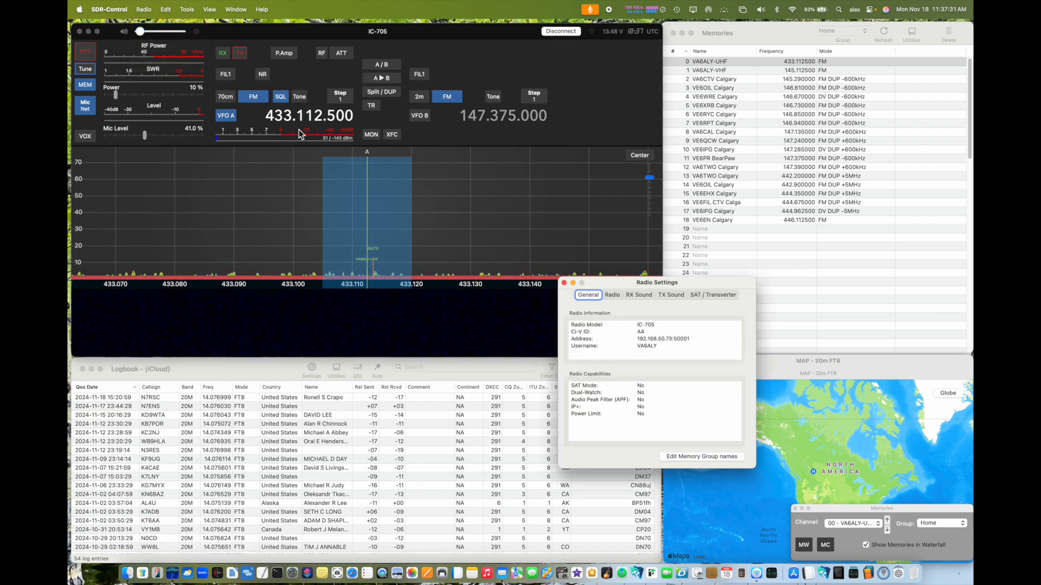
{"action": "left_click", "coordinate": [612, 294]}
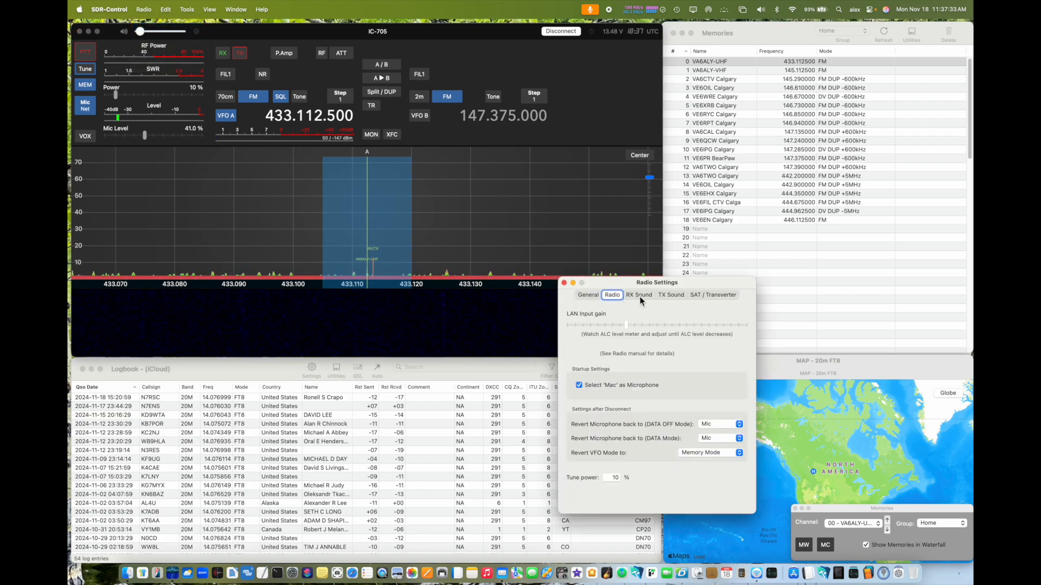
{"action": "left_click", "coordinate": [727, 295]}
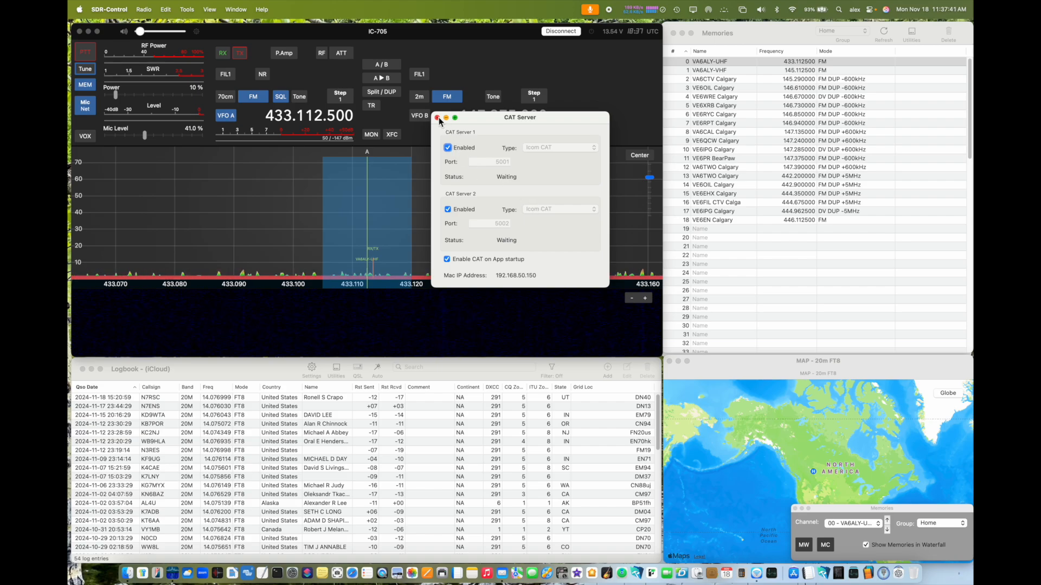
{"action": "left_click", "coordinate": [436, 117]}
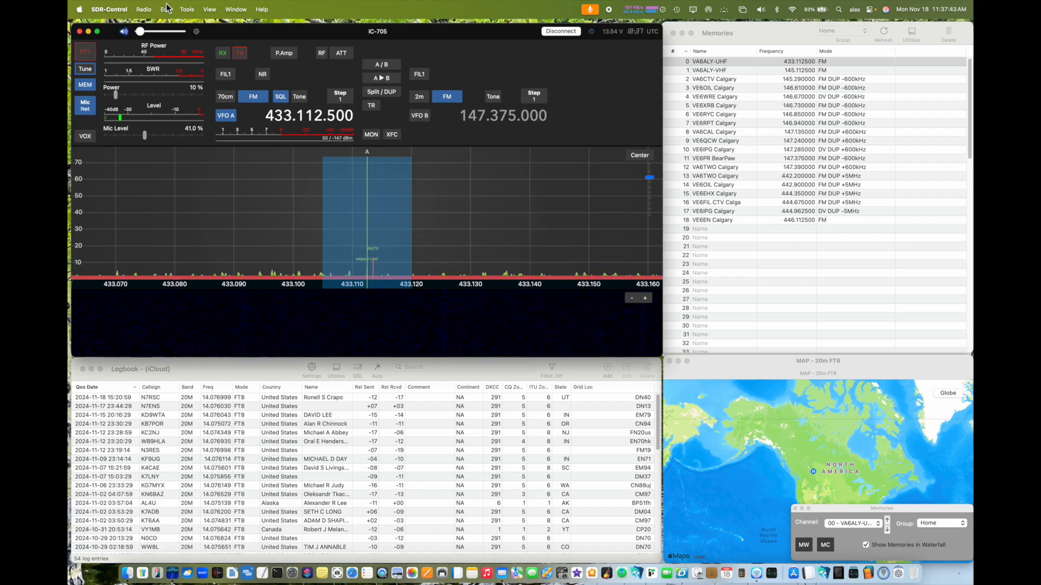
{"action": "left_click", "coordinate": [164, 9]}
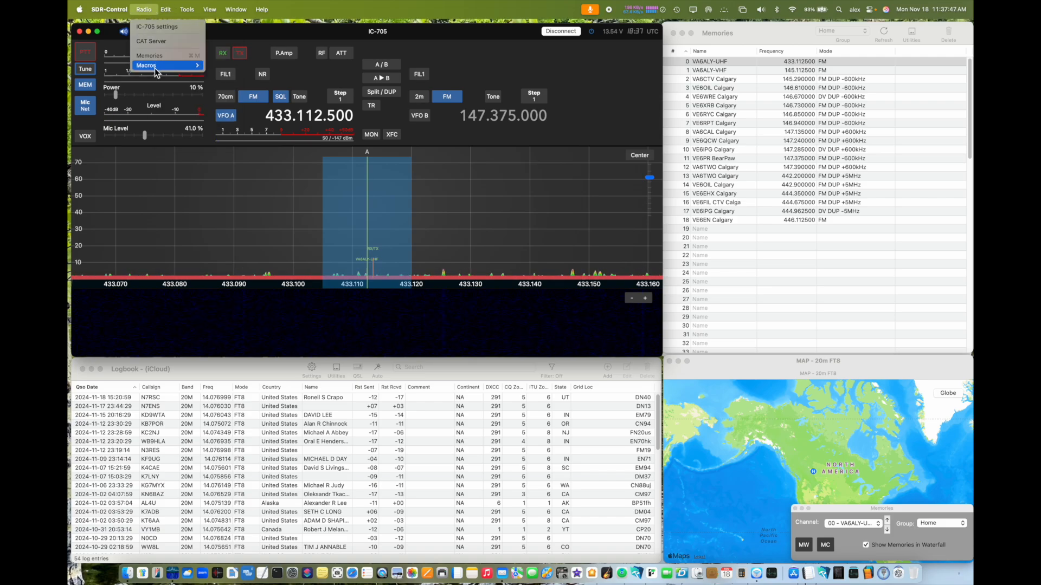
{"action": "mouse_move", "coordinate": [146, 65]}
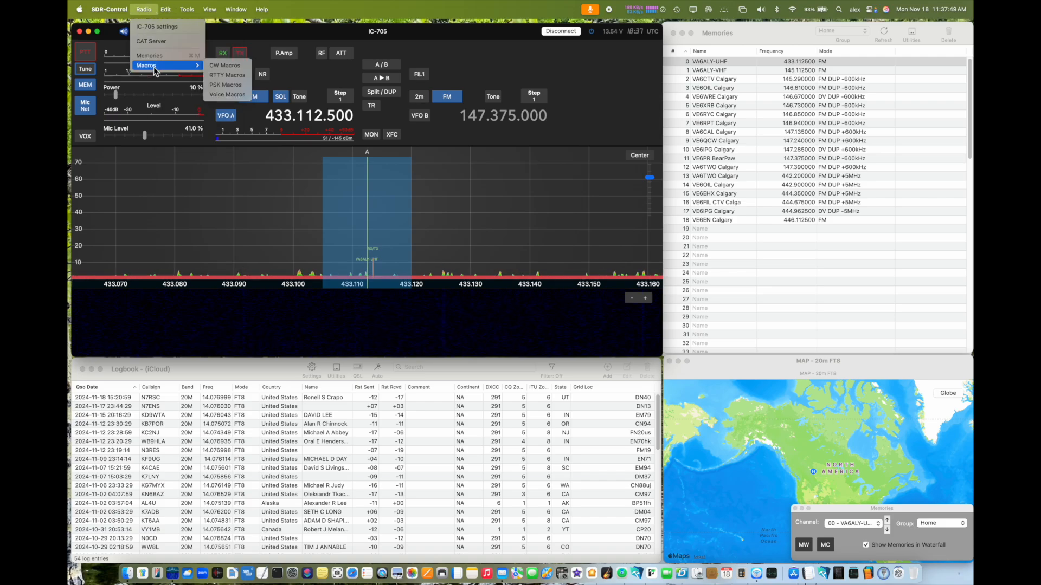
Browse the Edit, Tools and View menus and toggle the Memory Panel.
{"action": "left_click", "coordinate": [164, 10]}
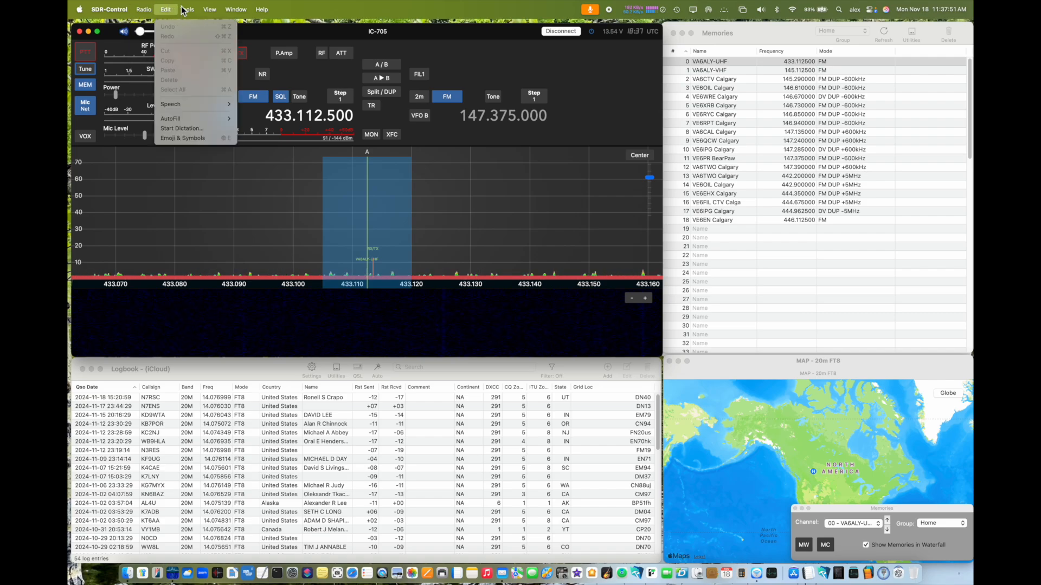
{"action": "left_click", "coordinate": [188, 10]}
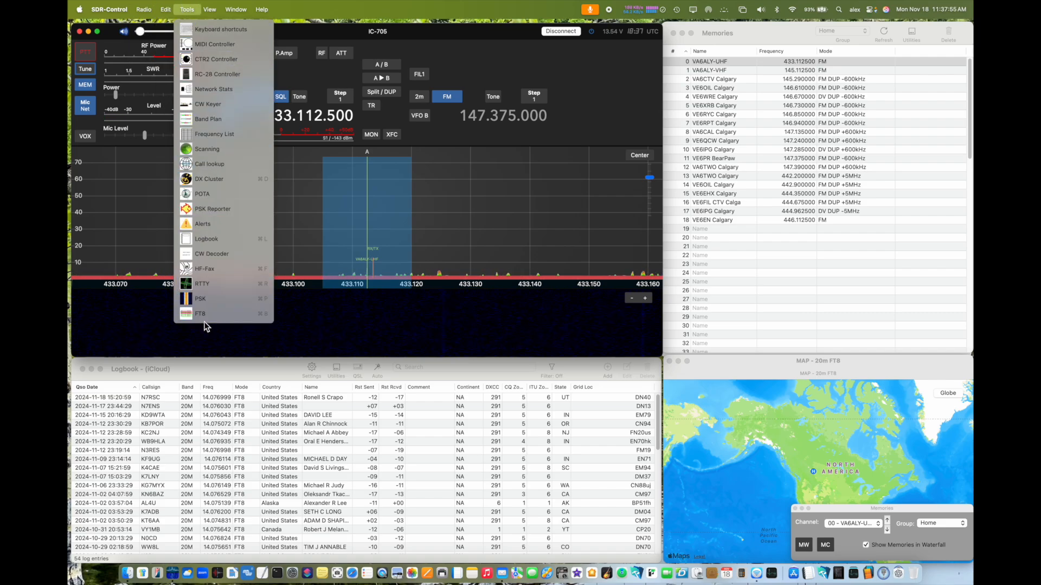
{"action": "mouse_move", "coordinate": [222, 104]}
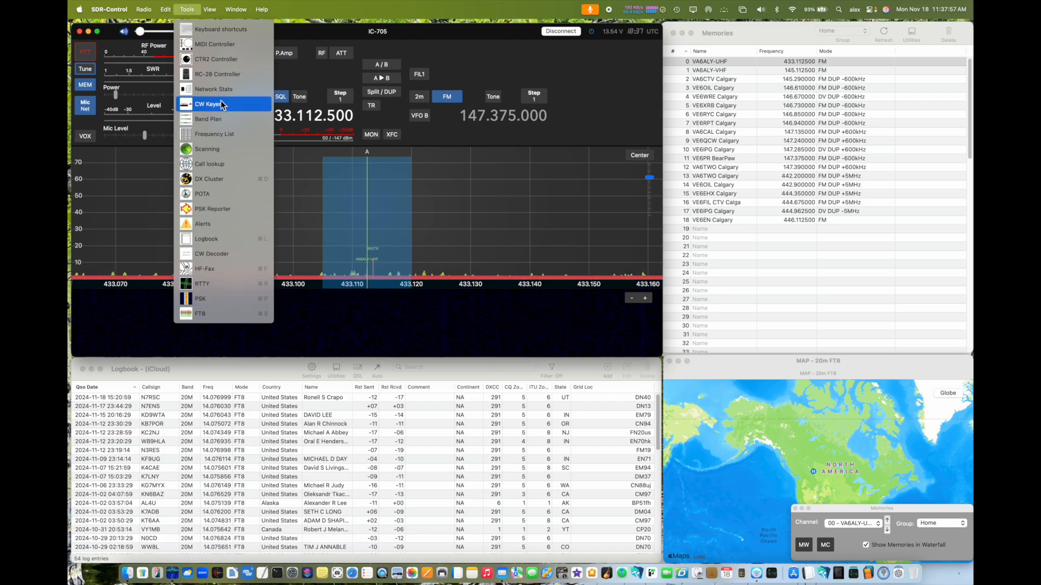
{"action": "left_click", "coordinate": [209, 10]}
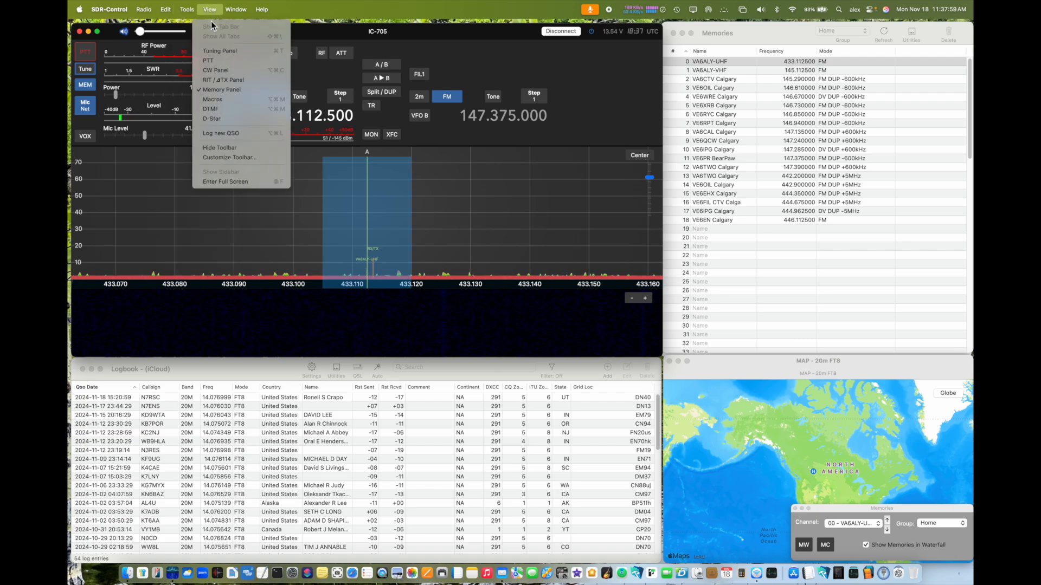
{"action": "mouse_move", "coordinate": [221, 89]}
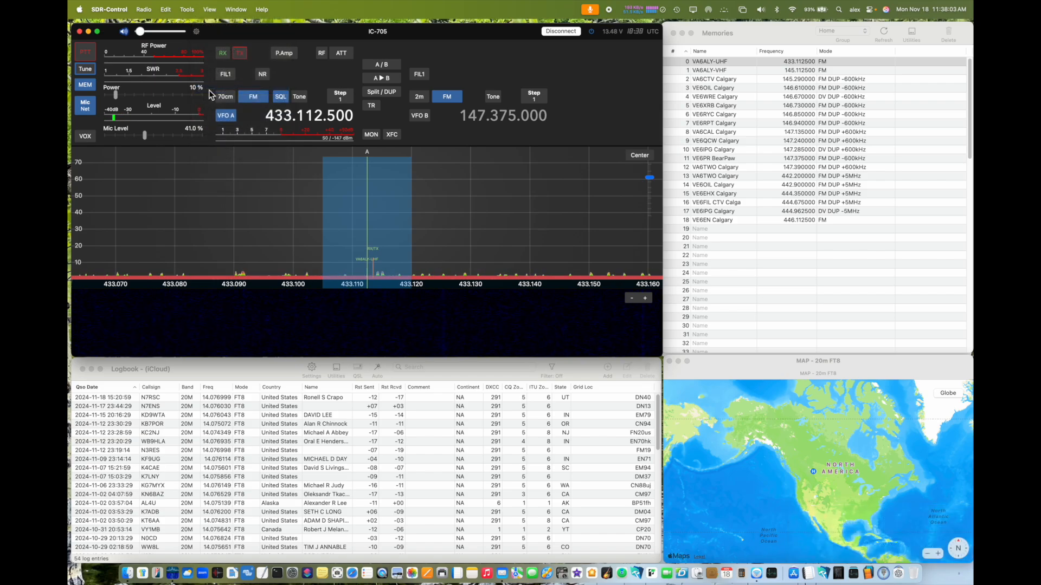
{"action": "left_click", "coordinate": [209, 10]}
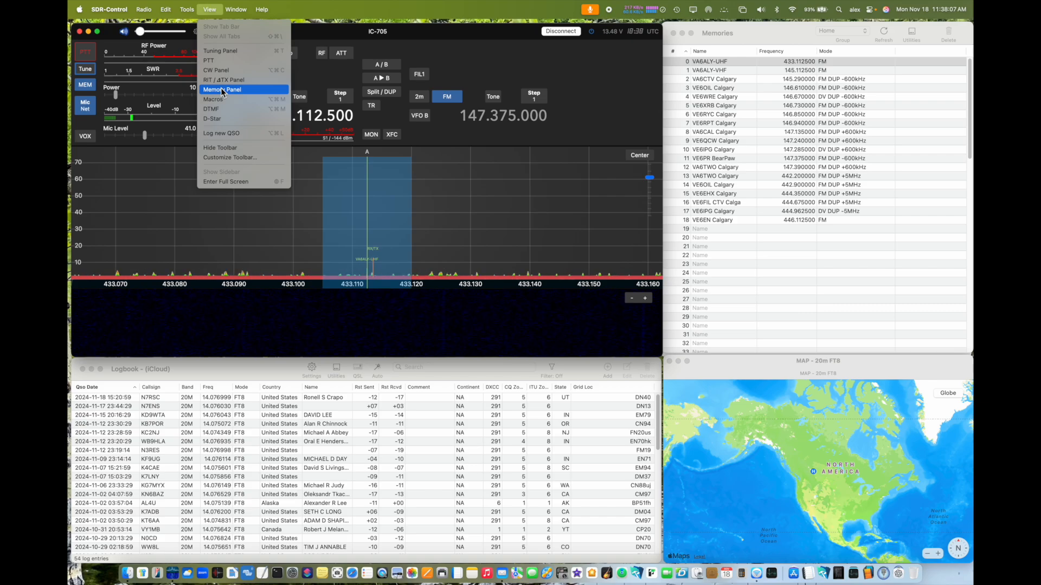
{"action": "left_click", "coordinate": [221, 89]}
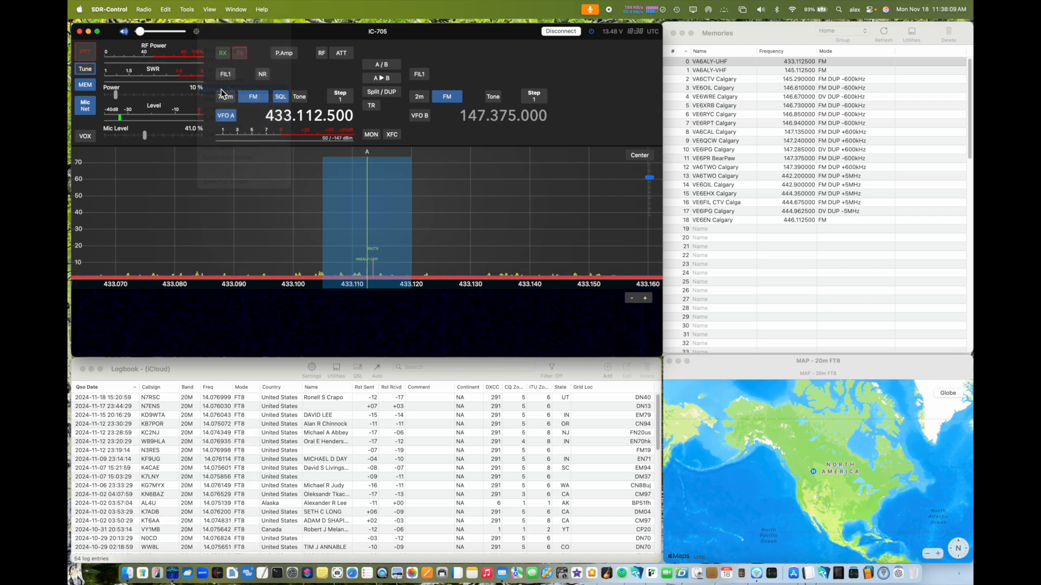
{"action": "left_click", "coordinate": [209, 10]}
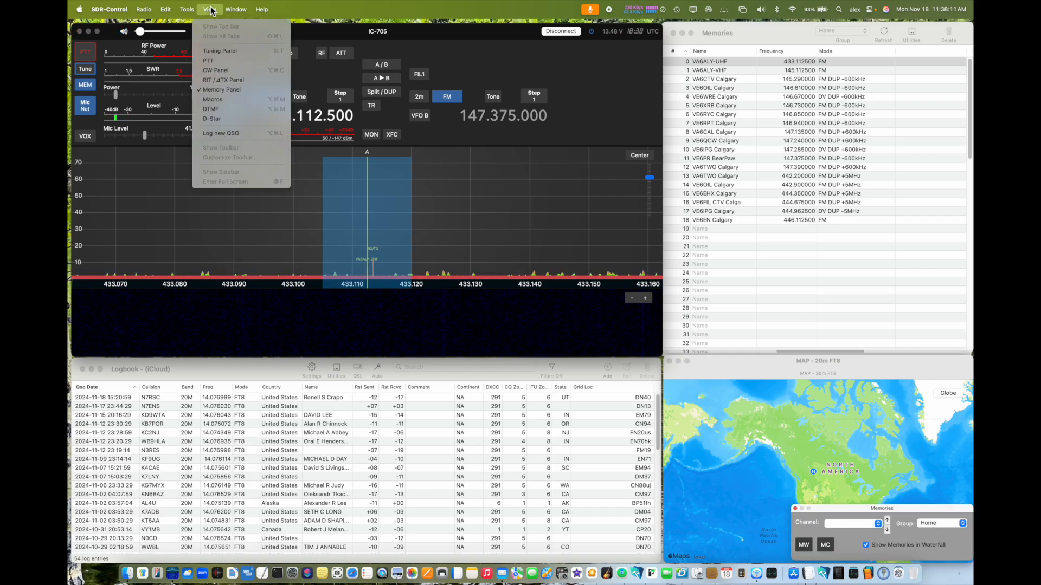
From the Window menu, bring the 20m FT8 window to the front.
{"action": "left_click", "coordinate": [236, 9]}
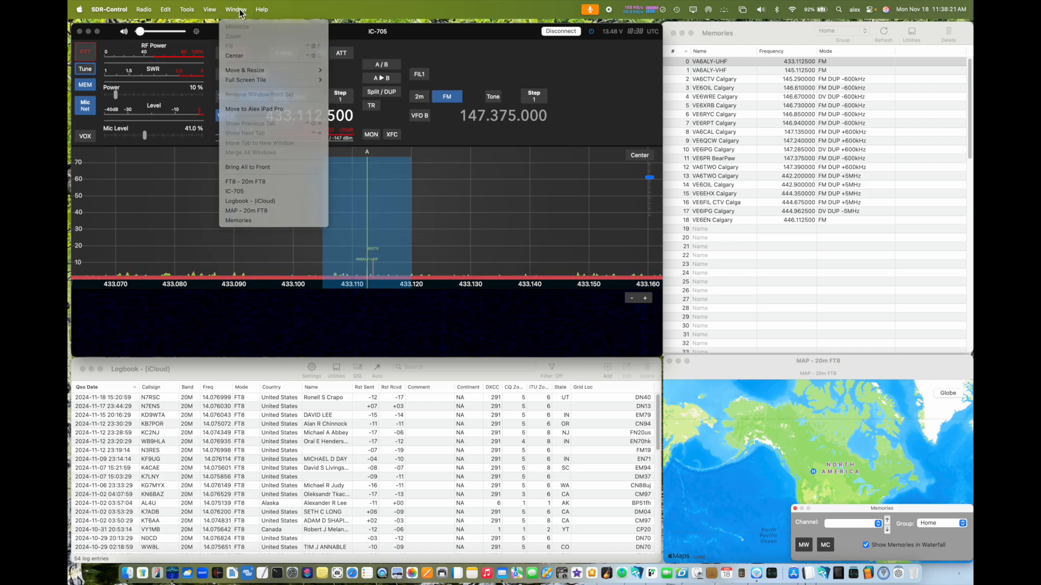
{"action": "left_click", "coordinate": [261, 9]}
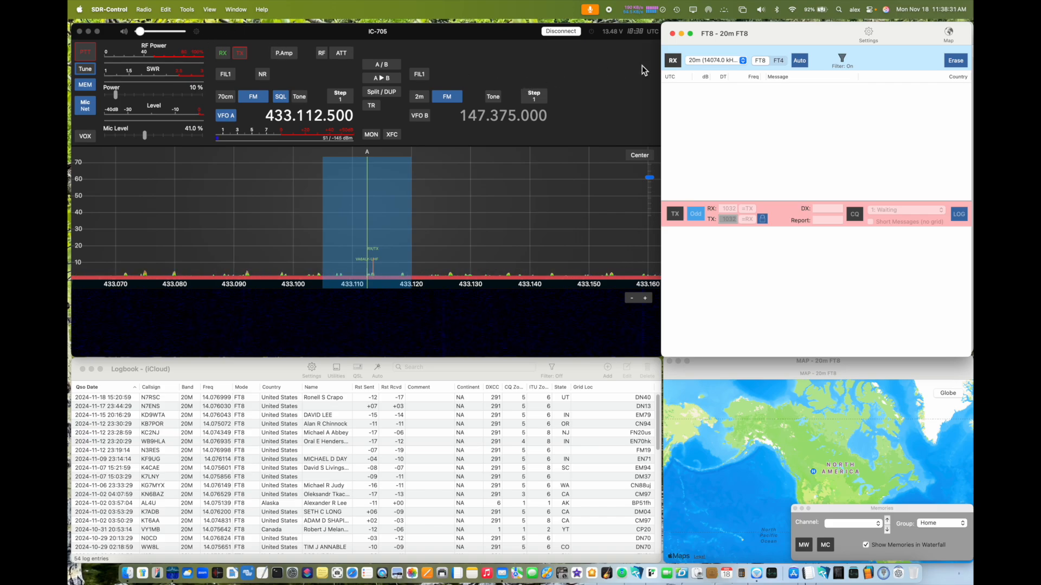
Start FT8 receive so the IC-705 tunes to 14.074 MHz USB-D and a first US decode appears.
{"action": "left_click", "coordinate": [673, 60]}
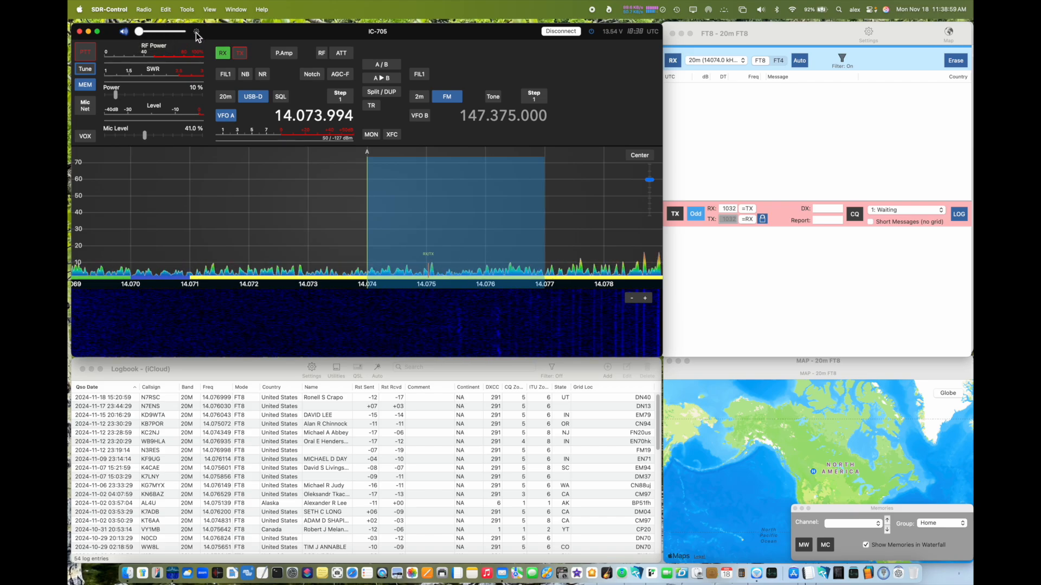
{"action": "left_click", "coordinate": [196, 31]}
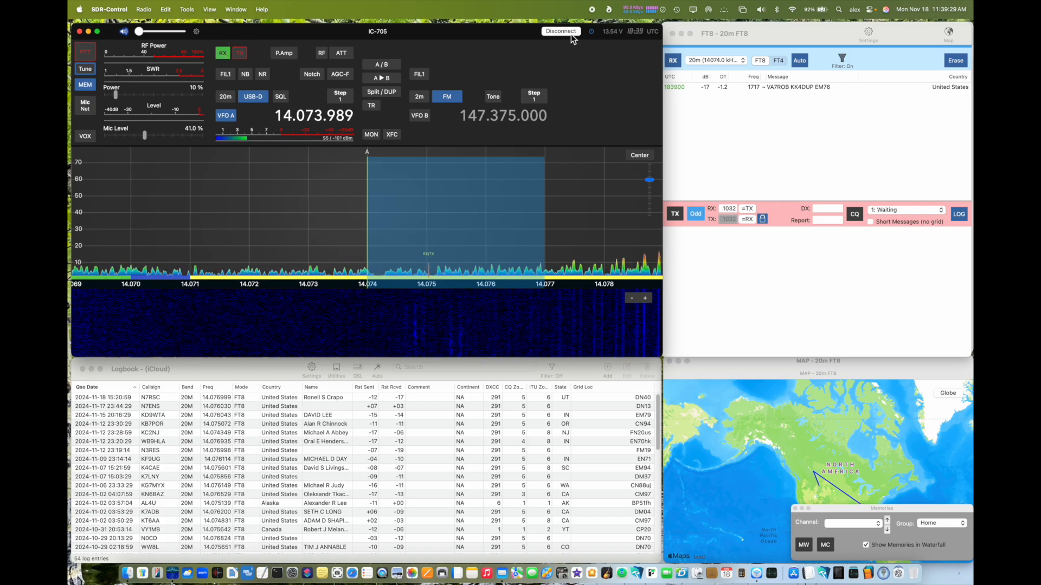
Disconnect the IC-705 and connect to the IC-7300 on 14.074.000 USB-D.
{"action": "left_click", "coordinate": [561, 31]}
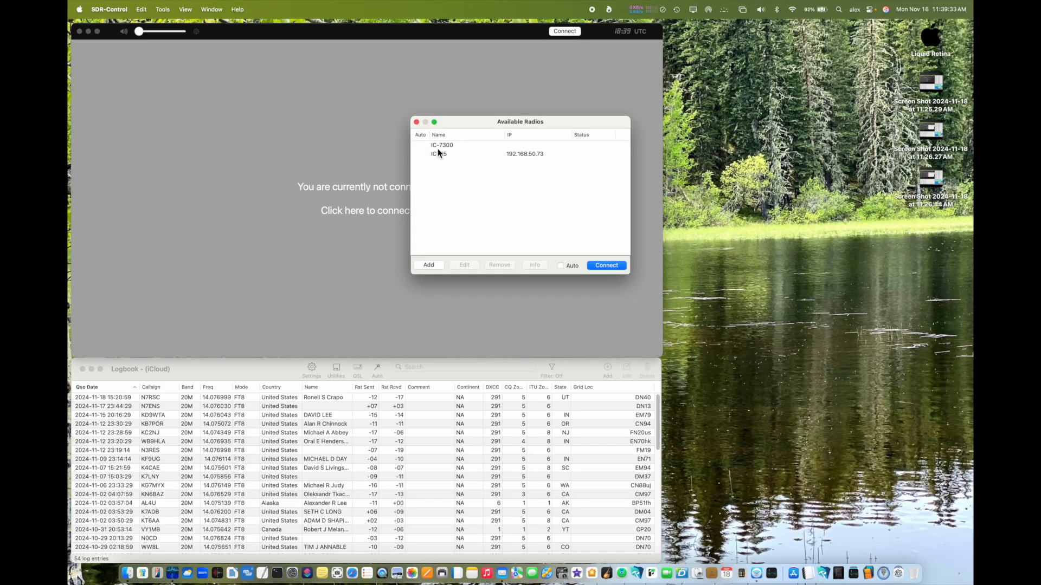
{"action": "left_click", "coordinate": [605, 265]}
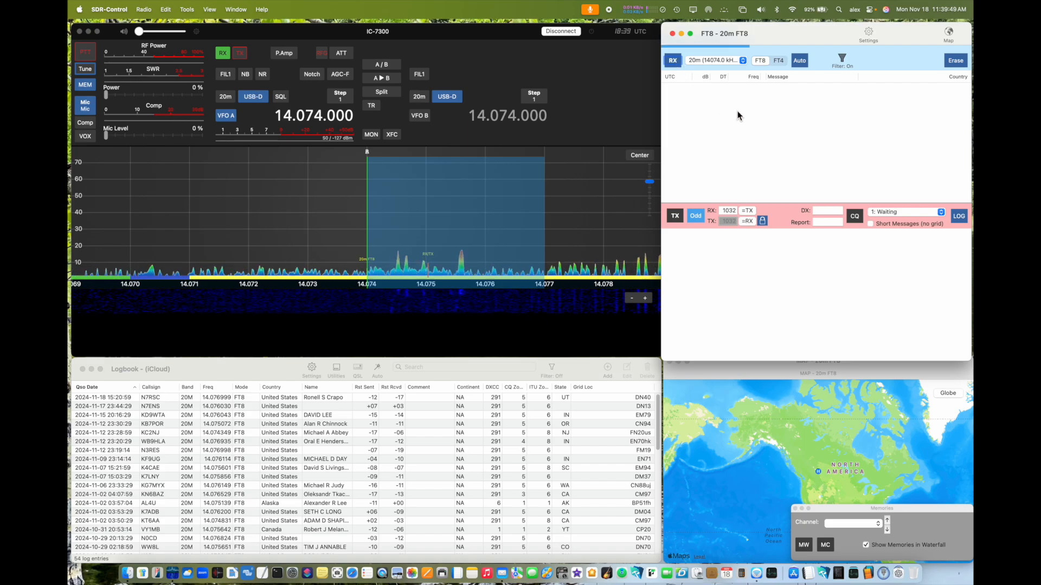
{"action": "mouse_move", "coordinate": [766, 131]}
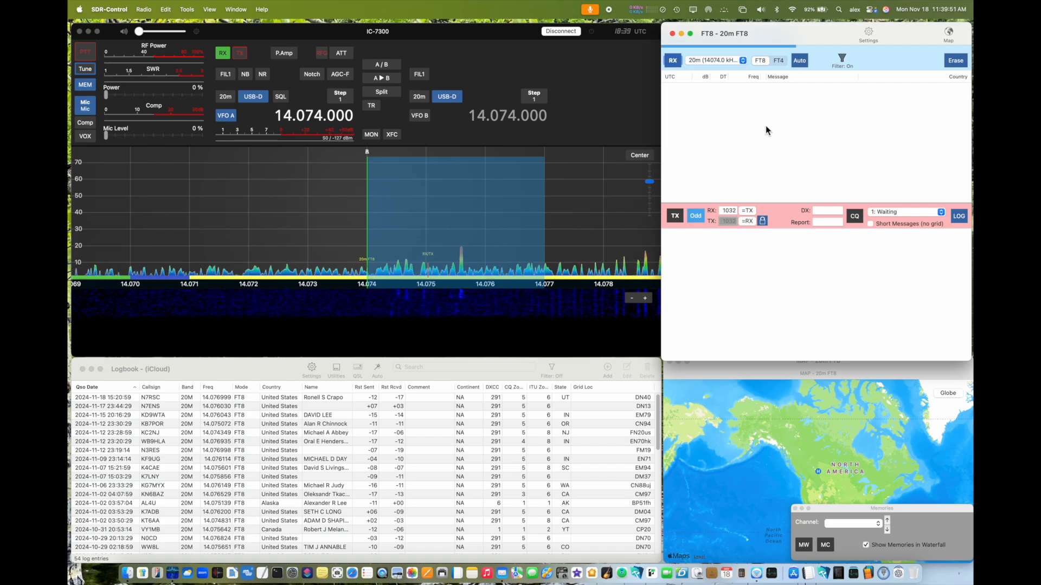
{"action": "left_click", "coordinate": [716, 60]}
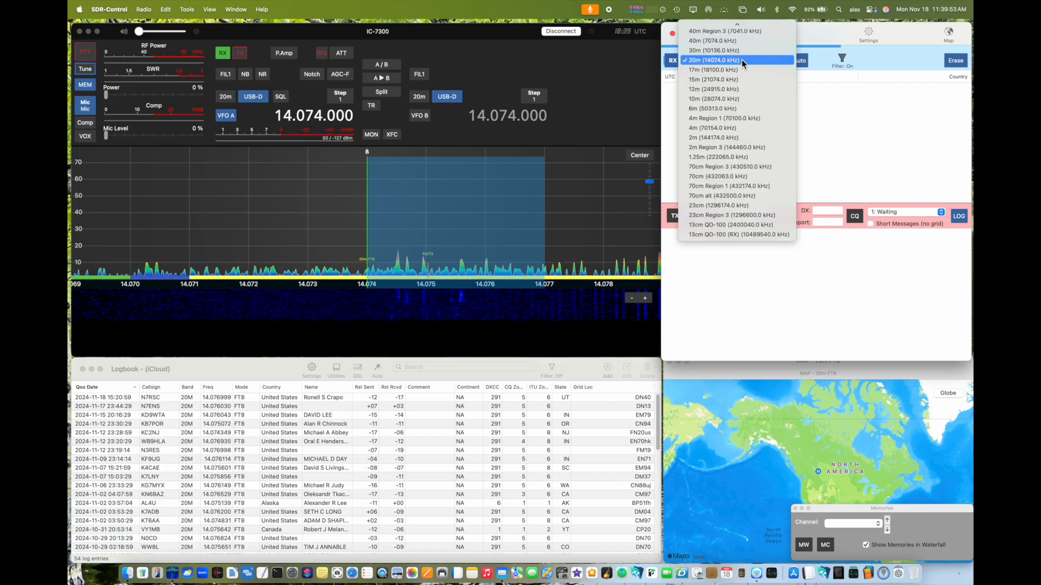
{"action": "left_click", "coordinate": [724, 59]}
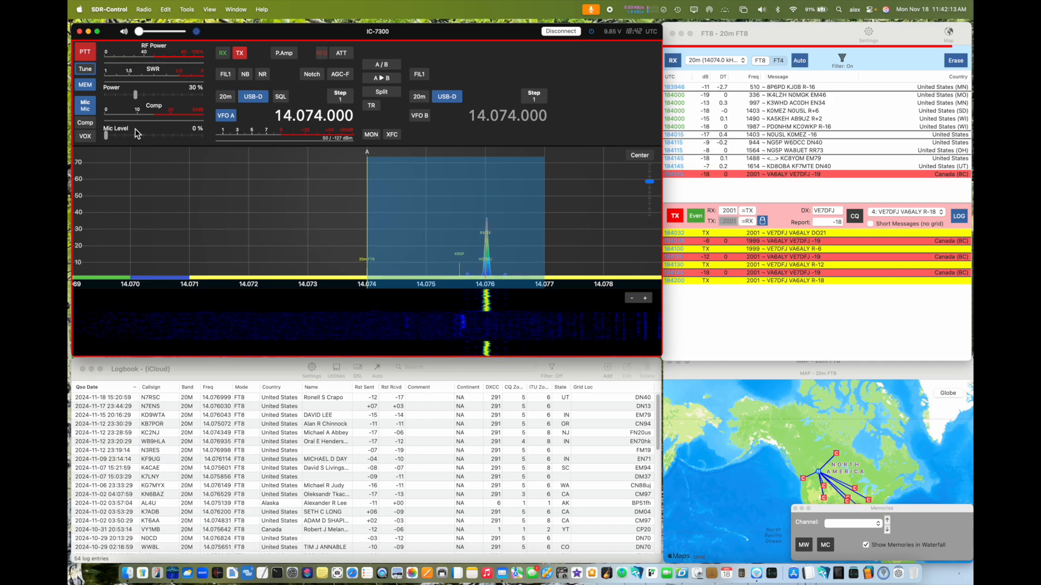
{"action": "left_click", "coordinate": [222, 52]}
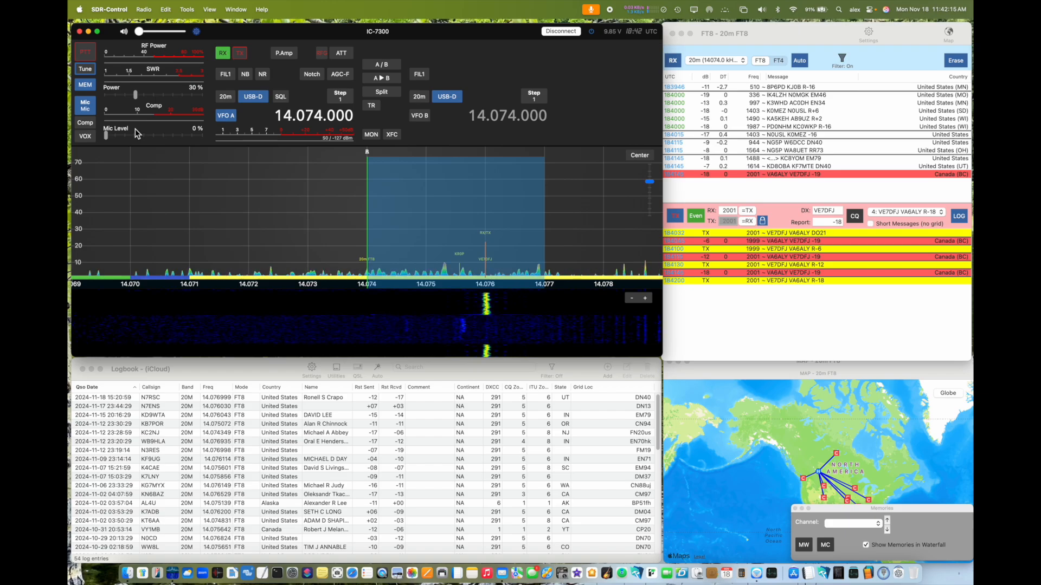